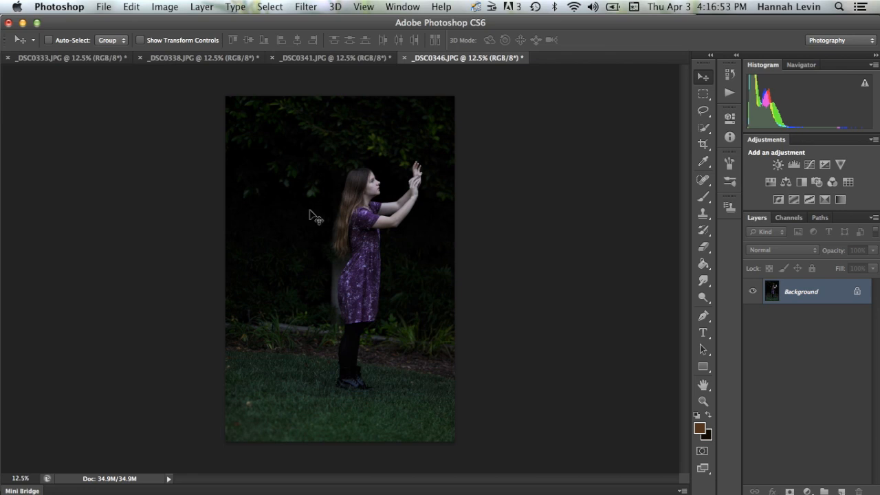
mouse_move(201, 93)
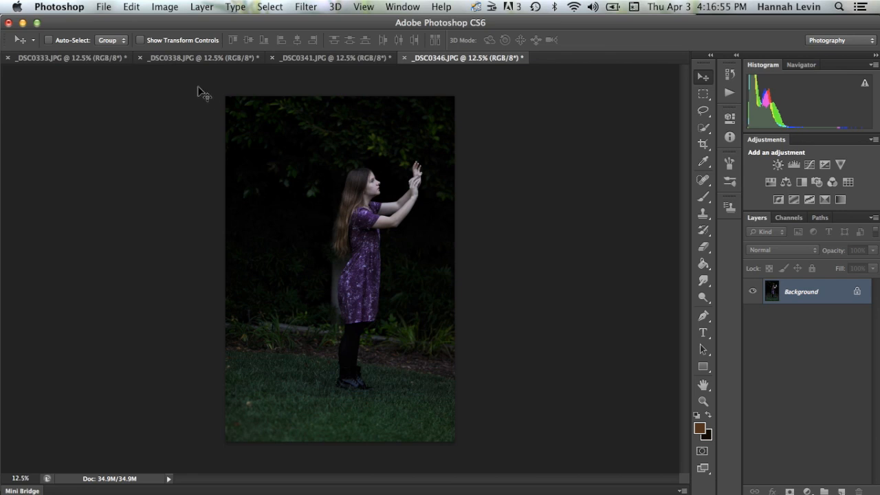
mouse_move(337, 61)
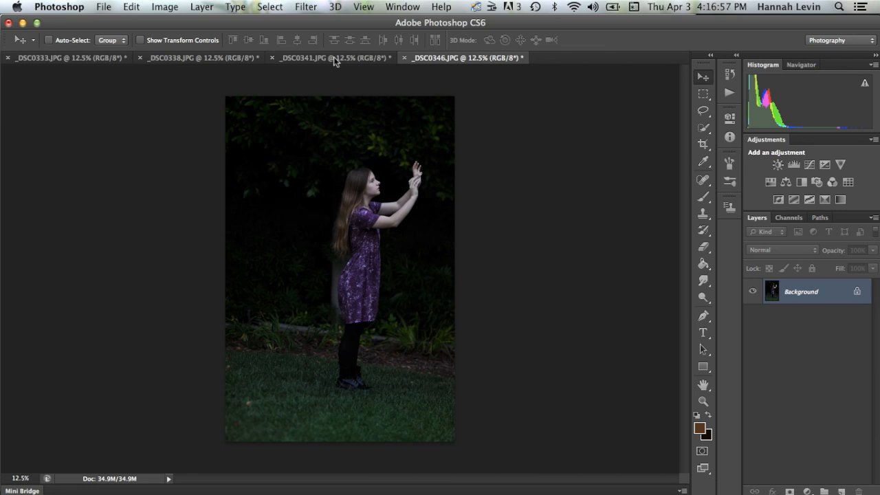
Browse the open photos and bring up the wind-blown hair photo _DSC0333.JPG.
left_click(332, 57)
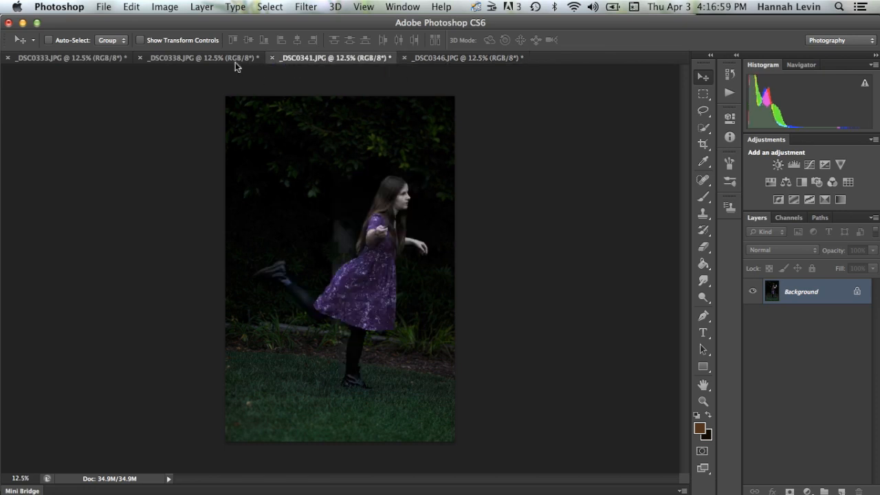
left_click(200, 57)
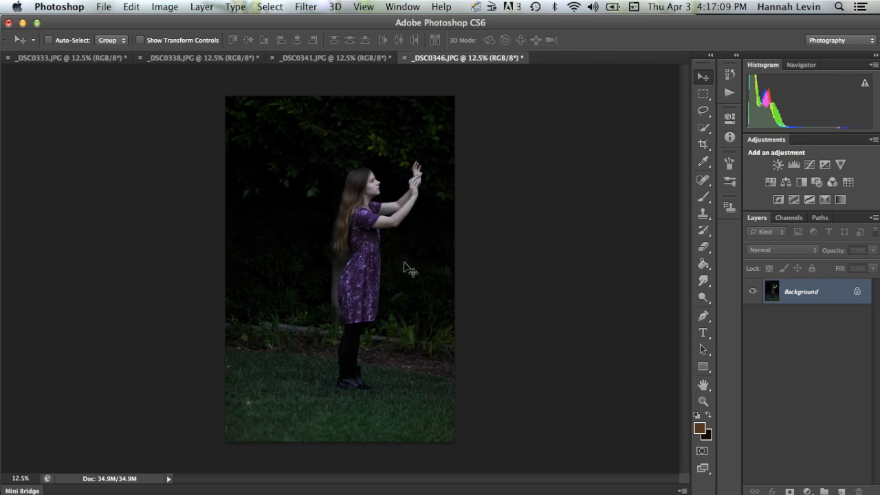
mouse_move(244, 50)
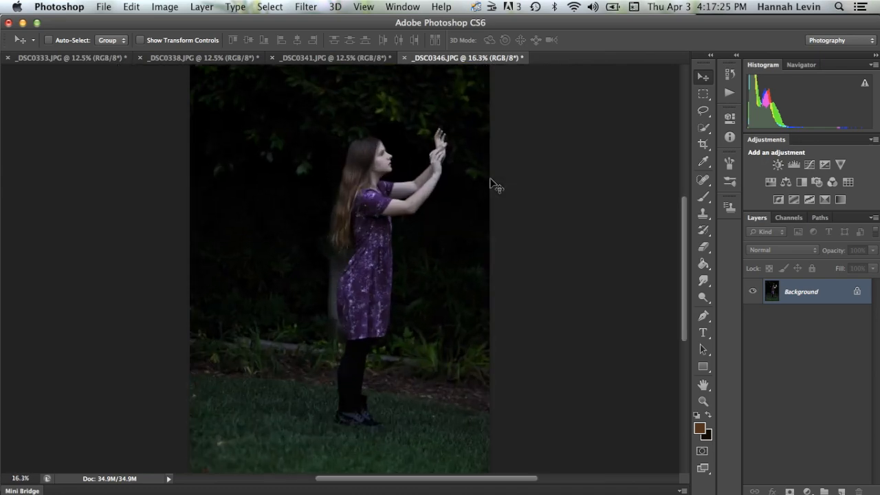
mouse_move(425, 186)
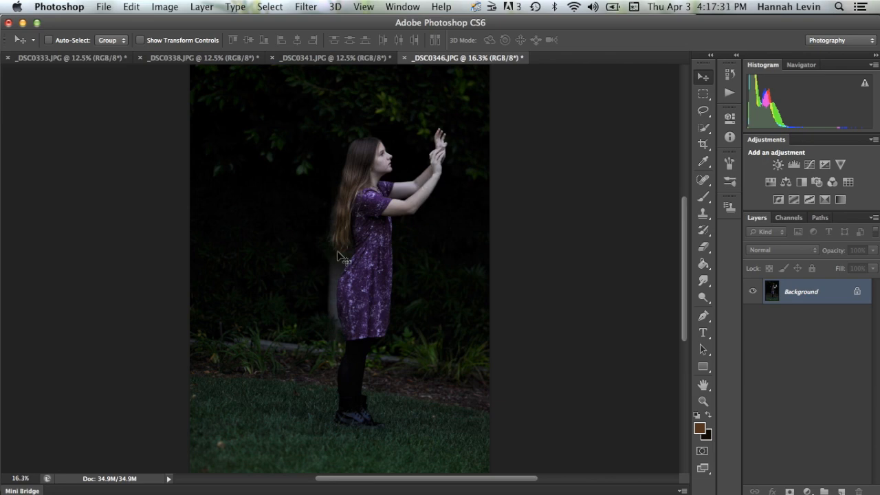
mouse_move(432, 179)
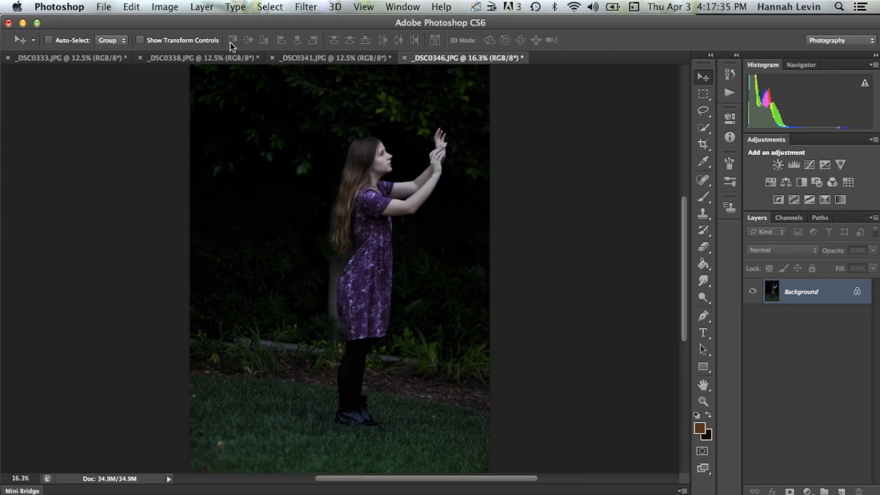
left_click(62, 57)
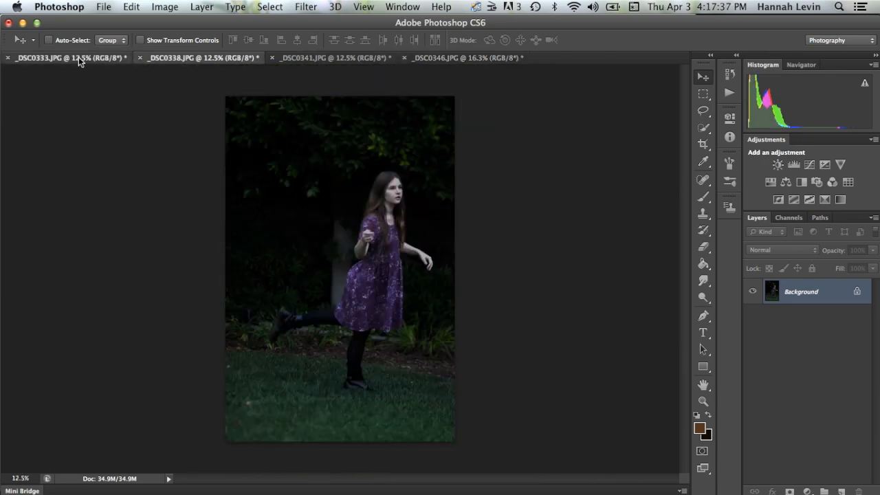
left_click(69, 57)
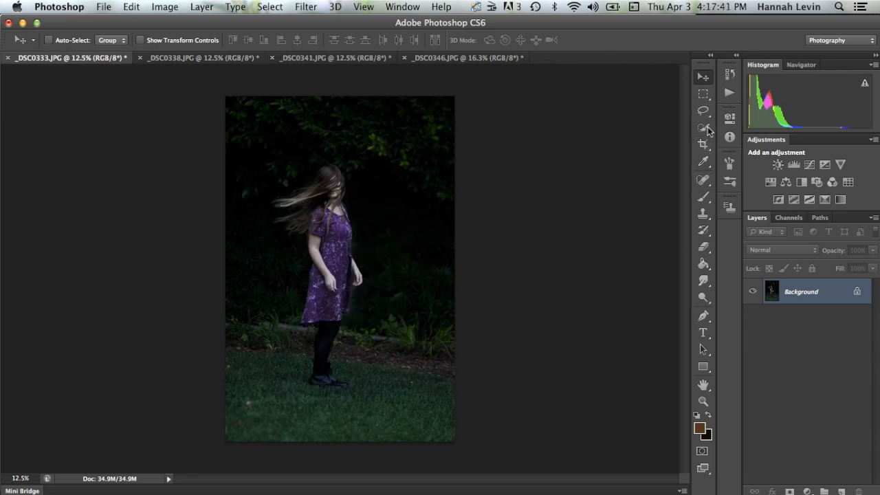
Lasso around the girl's flying hair and head, copy it, and return to _DSC0346.
left_click(702, 110)
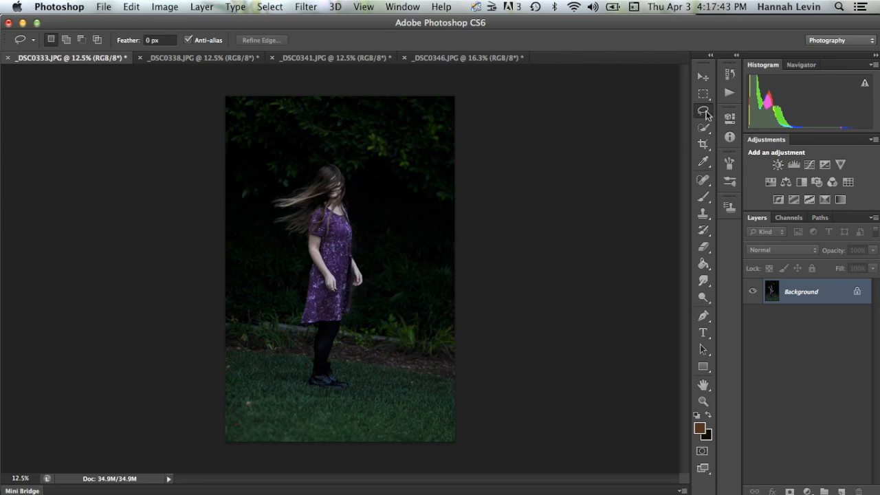
mouse_move(502, 217)
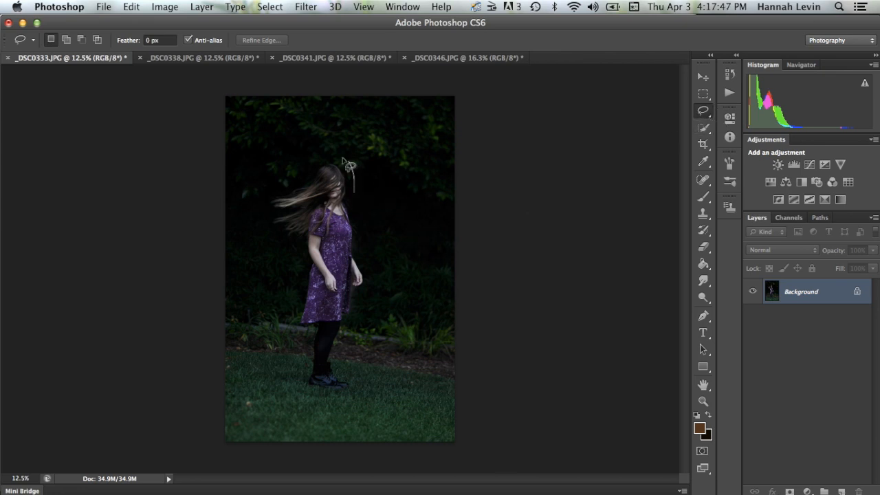
left_click_drag(351, 166, 271, 217)
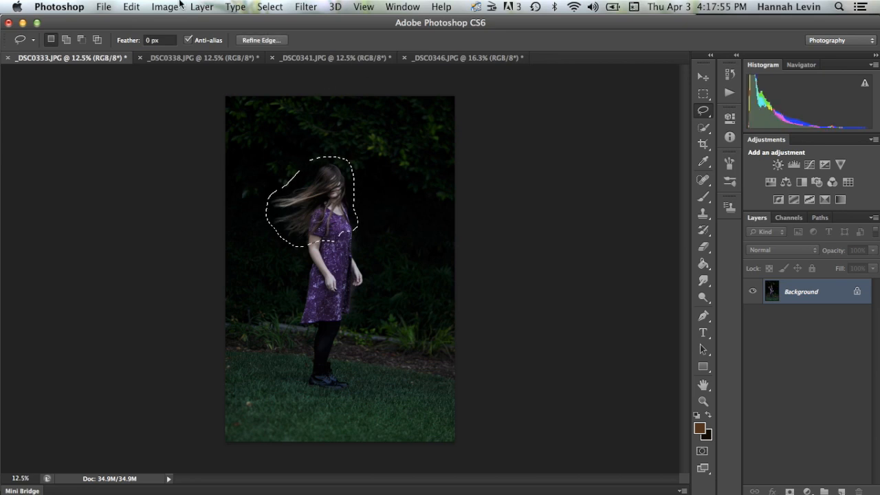
left_click(130, 7)
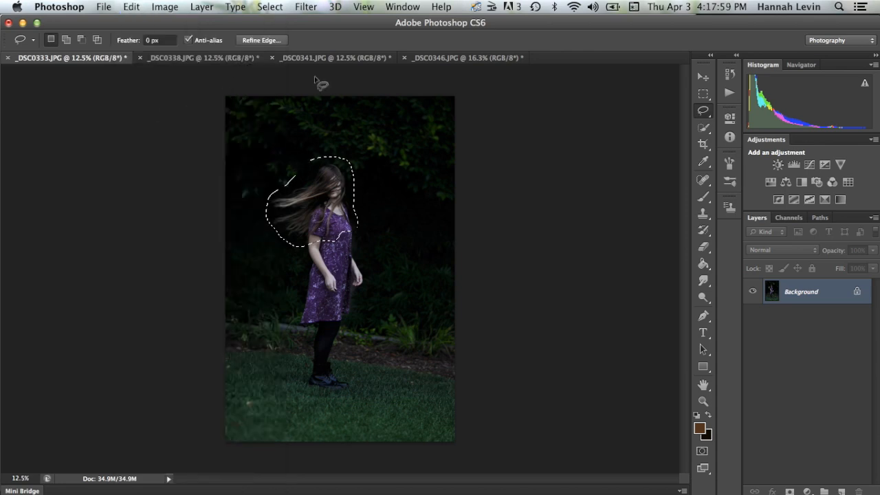
left_click(466, 57)
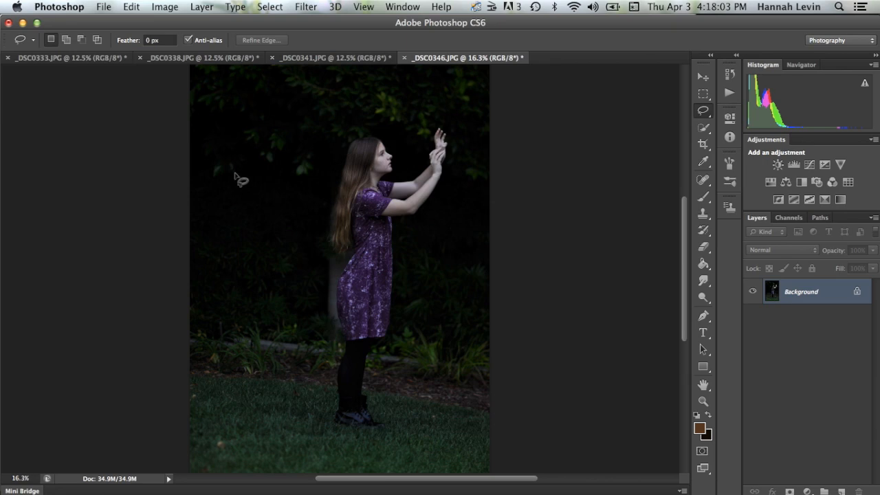
Paste the hair, align it over her head at 50% opacity, then restore 100%.
left_click(104, 7)
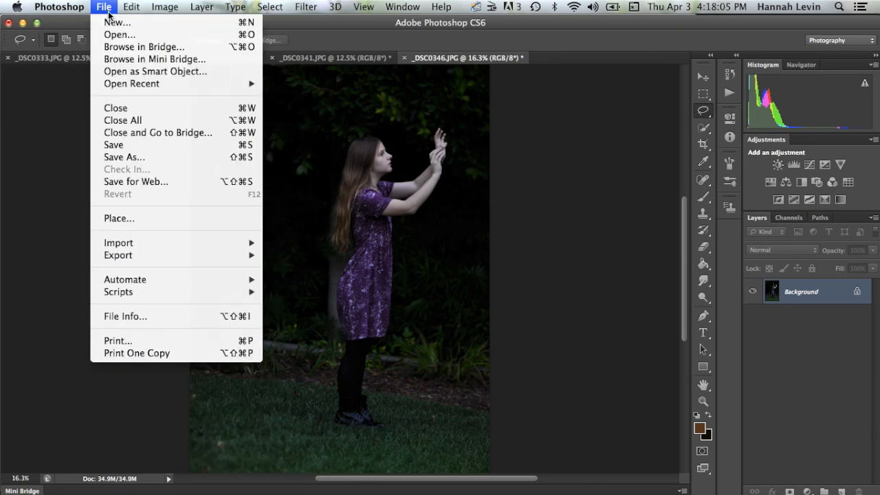
left_click(131, 6)
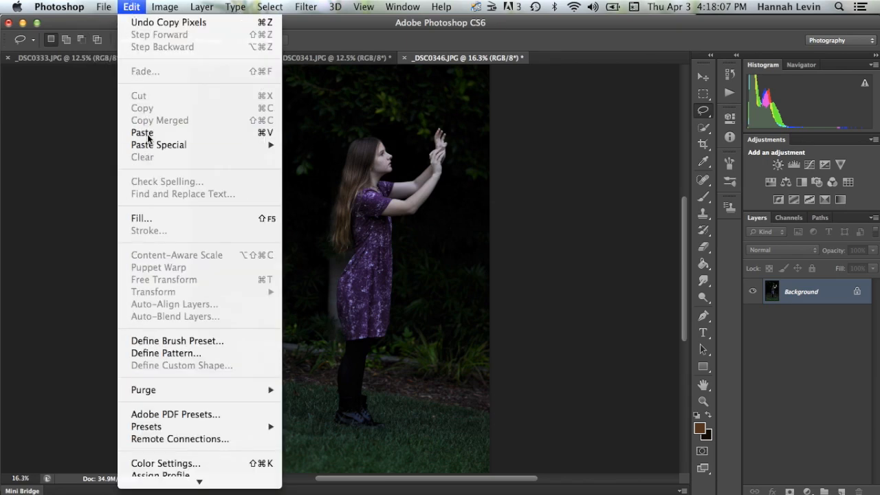
left_click(142, 132)
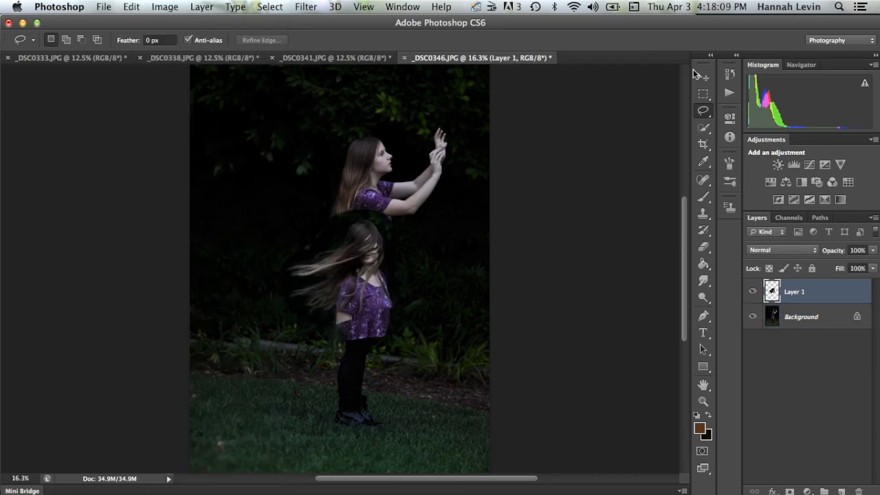
left_click(703, 76)
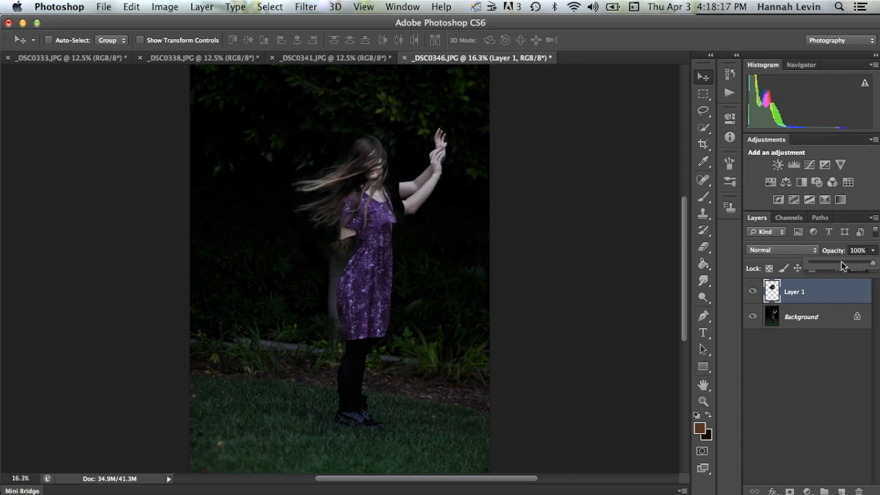
left_click_drag(872, 263, 841, 263)
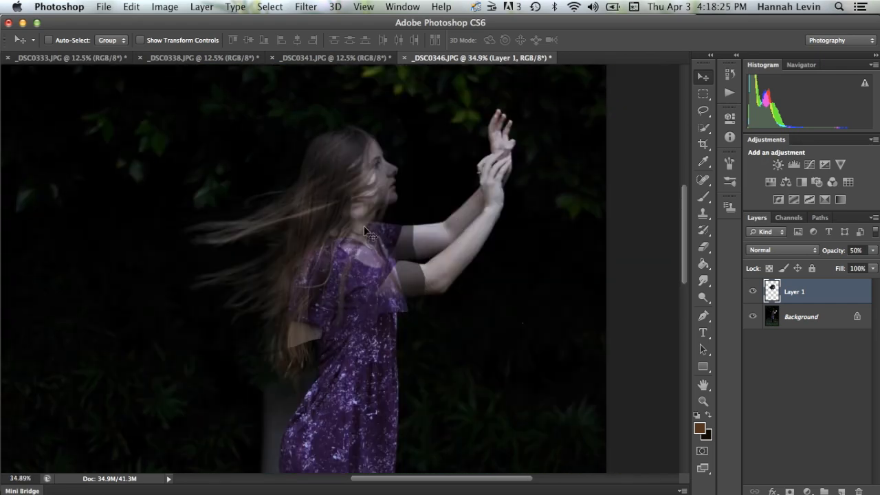
left_click_drag(365, 231, 379, 223)
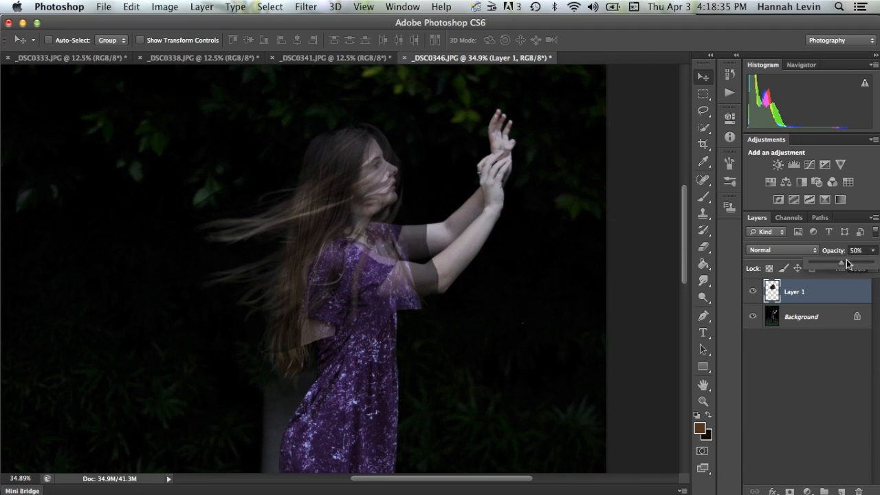
left_click_drag(848, 264, 873, 264)
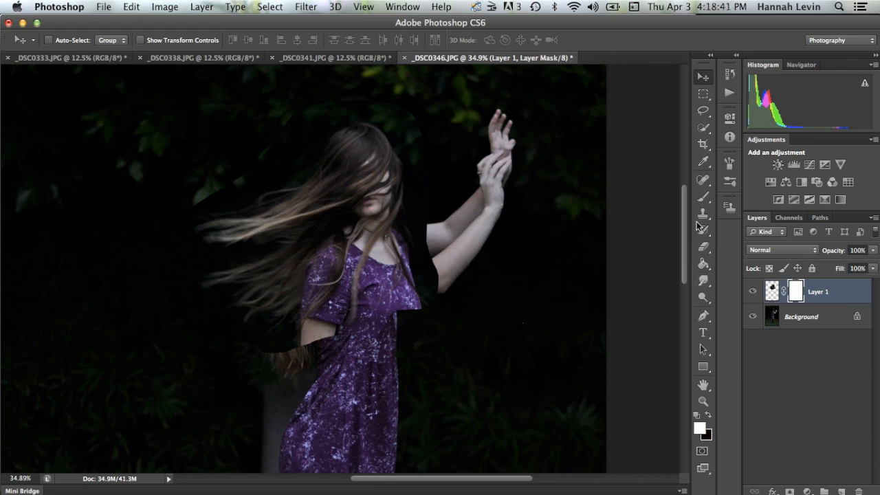
Switch to the Brush tool and adjust its size in the options bar.
left_click(703, 196)
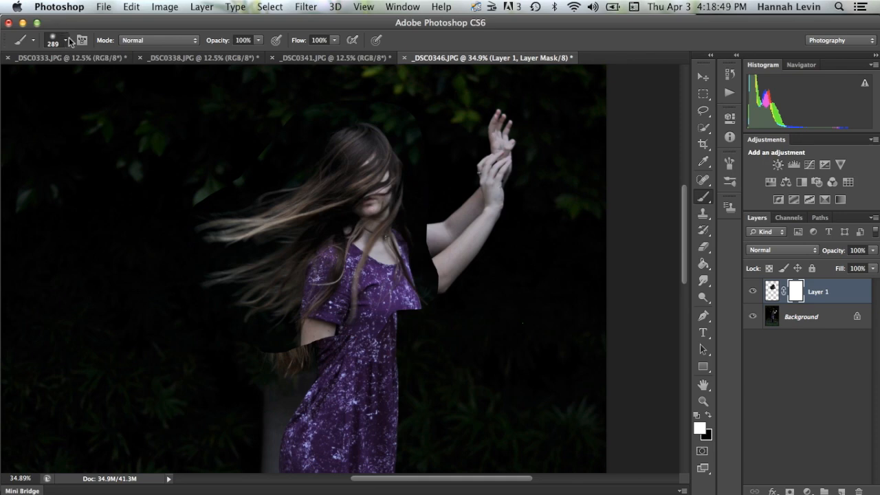
left_click(64, 40)
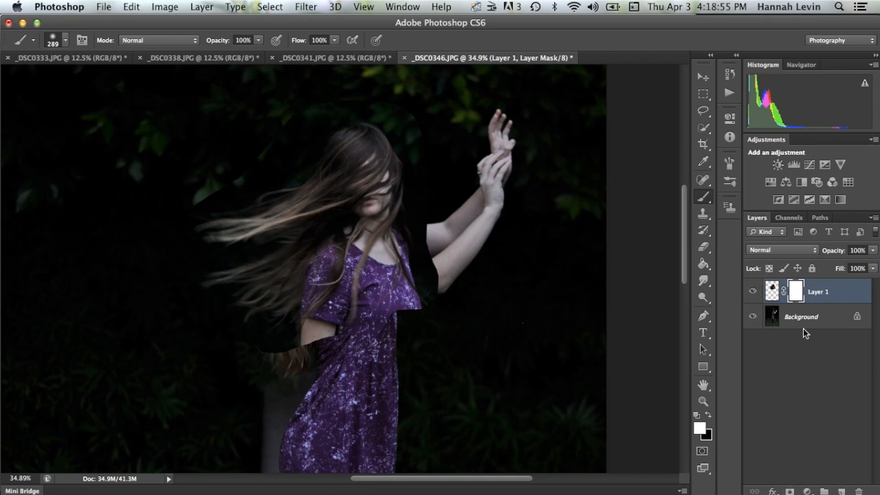
mouse_move(710, 206)
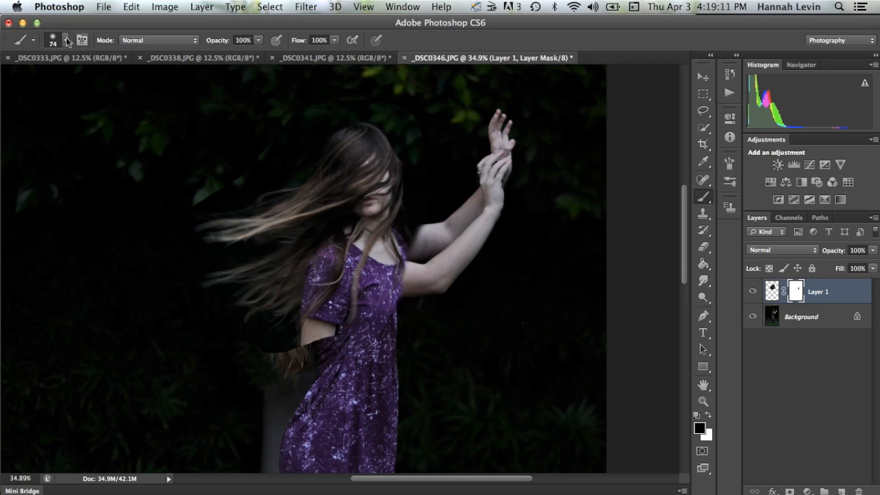
With a size 134 brush, mask the dark sleeve edge, the patch beside the hair, and the neck edge.
left_click(63, 39)
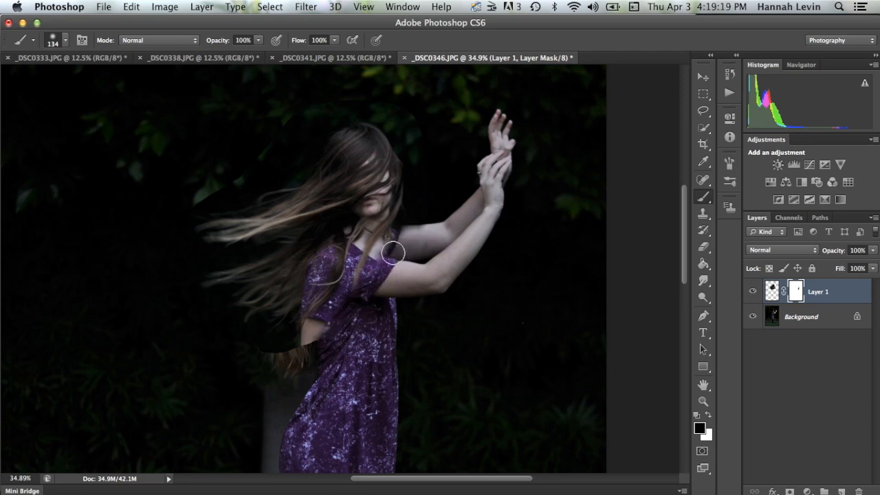
left_click_drag(394, 253, 383, 260)
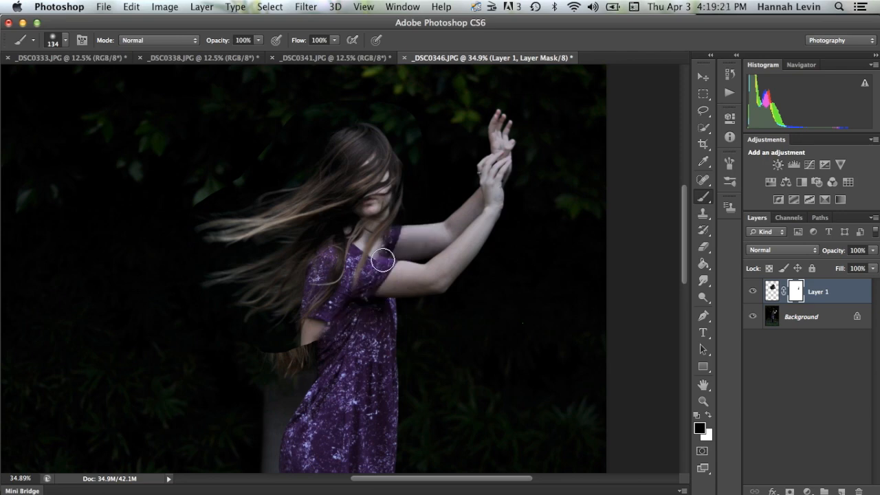
left_click_drag(383, 260, 247, 344)
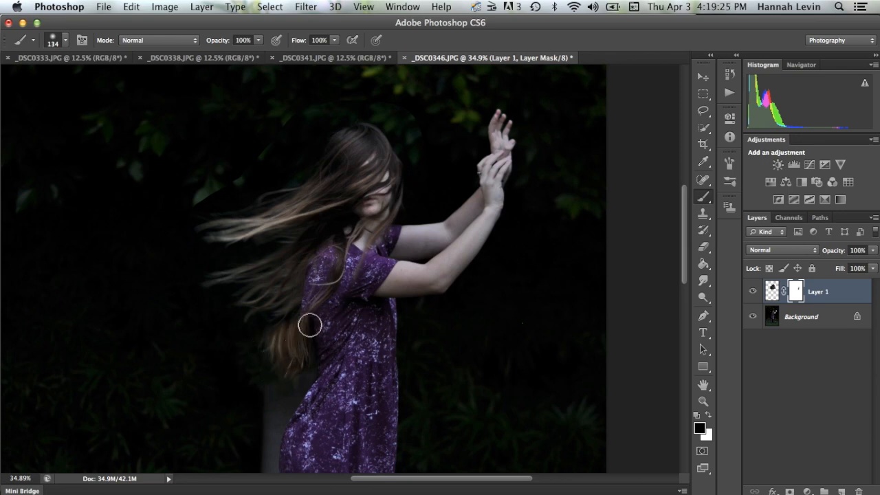
left_click_drag(310, 325, 330, 263)
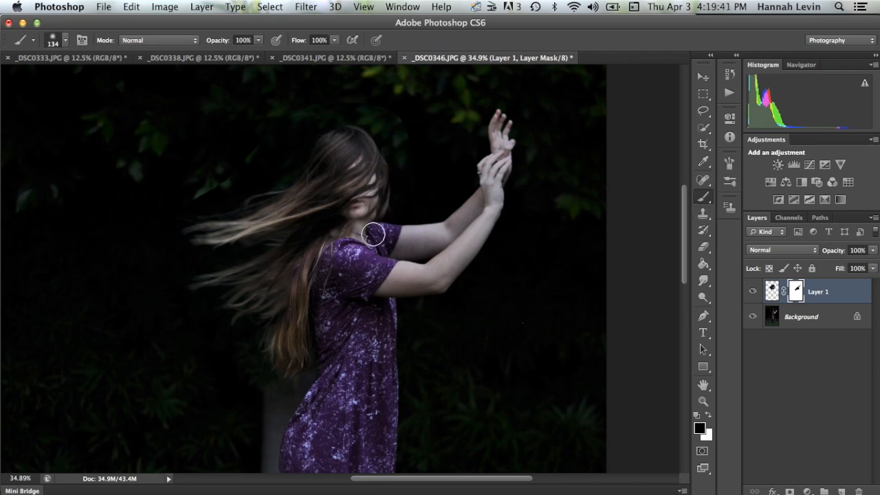
left_click_drag(373, 234, 363, 242)
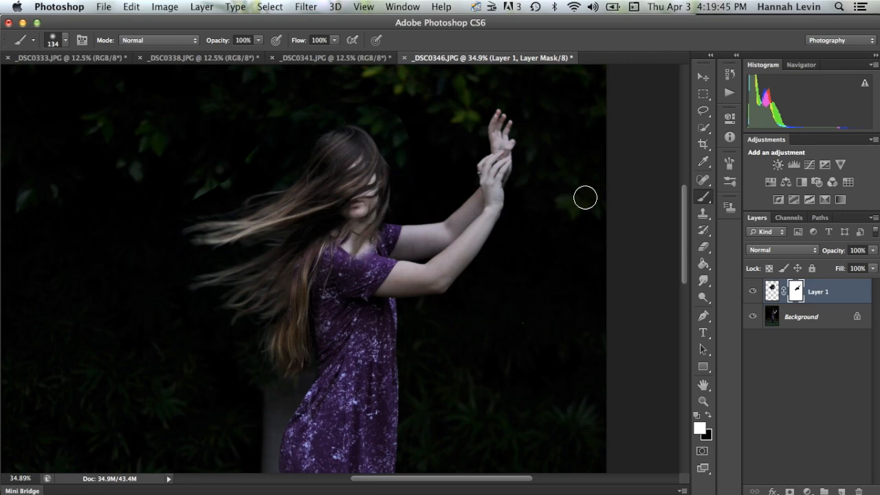
Nudge the hair layer's content into place with the Move tool.
left_click(703, 75)
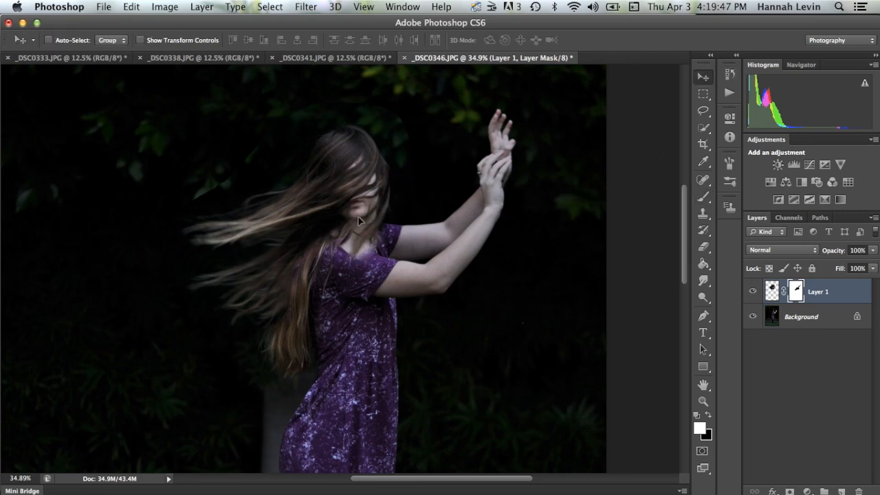
left_click_drag(357, 220, 366, 200)
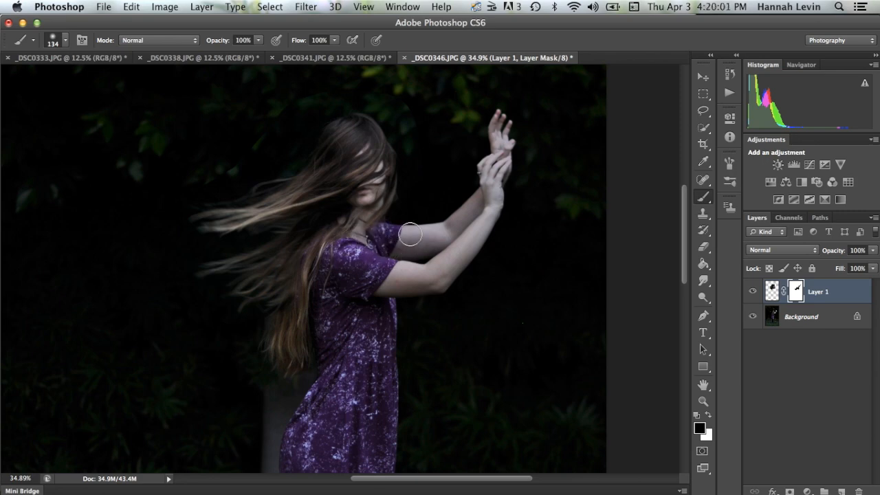
left_click(702, 75)
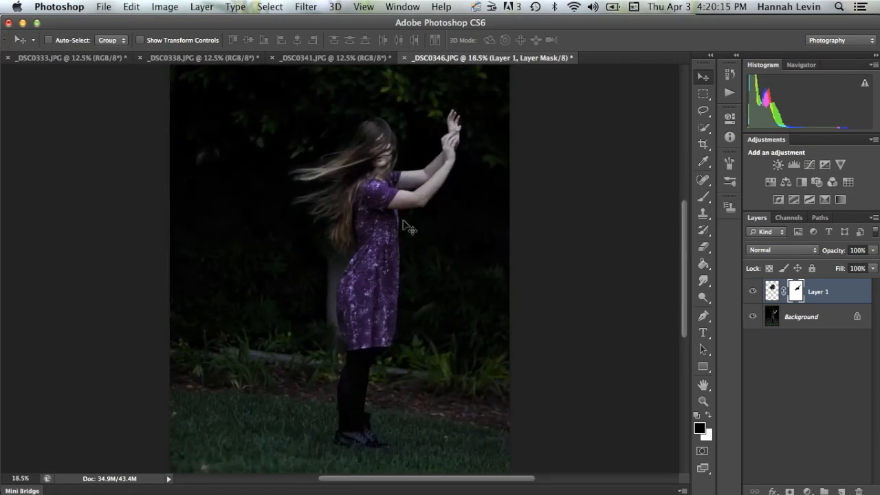
mouse_move(337, 235)
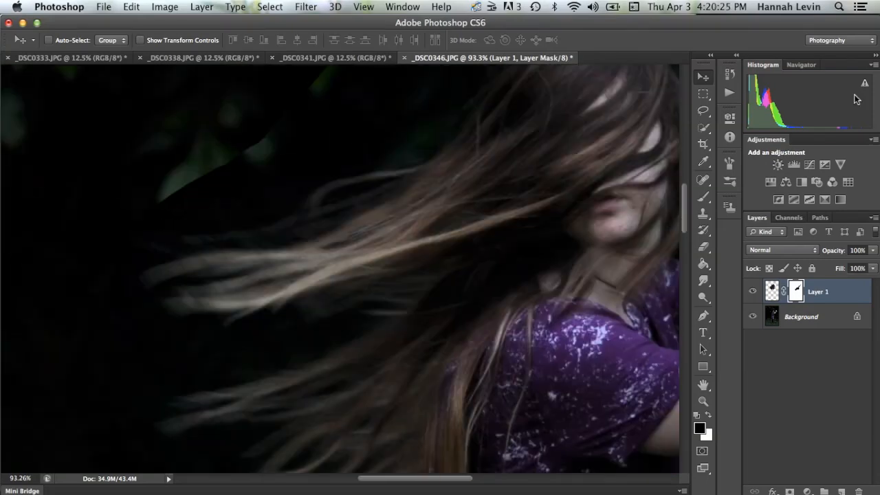
mouse_move(565, 217)
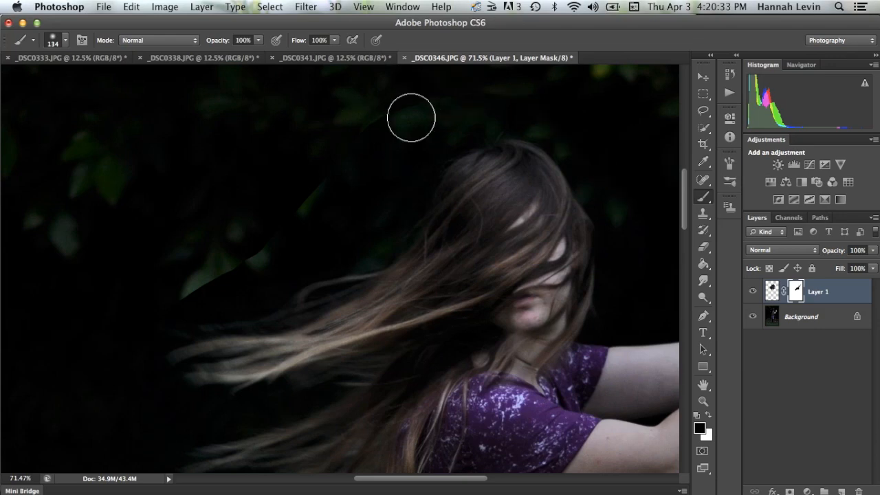
Paint the mask to hide the dark background above the flying hair.
left_click_drag(411, 117, 163, 268)
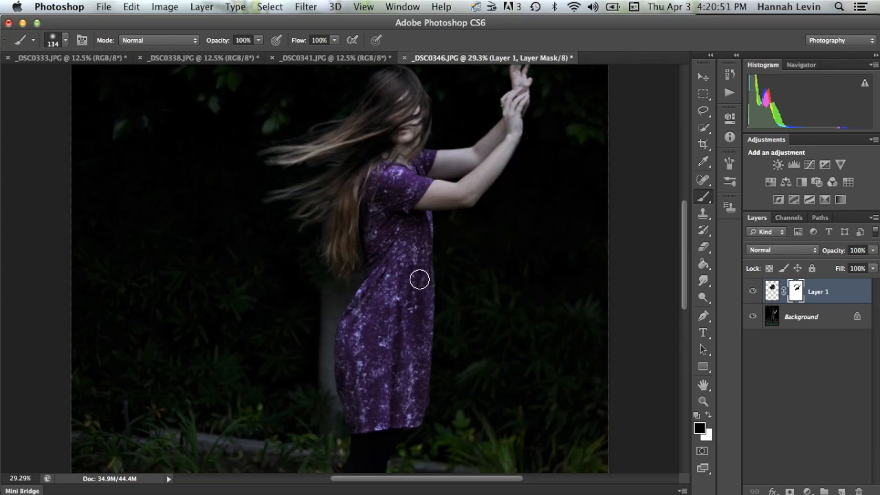
mouse_move(437, 219)
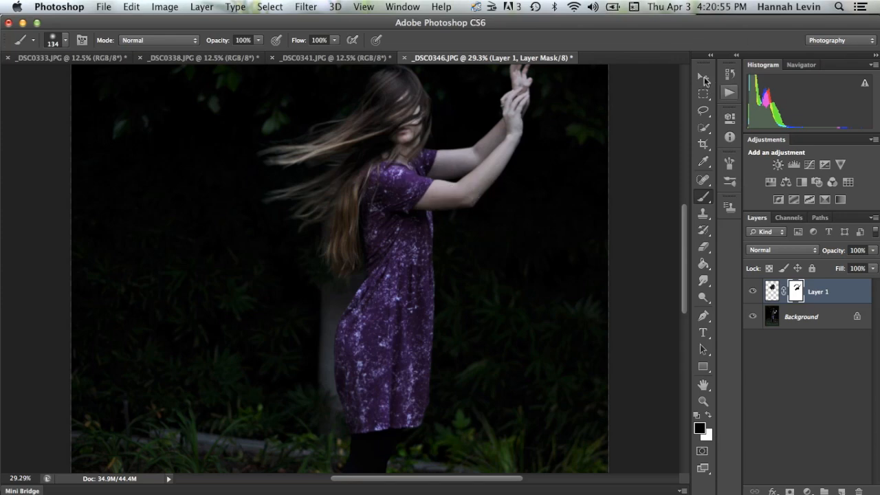
Duplicate the Background layer and name the copy 'Feet Clone'.
left_click(703, 76)
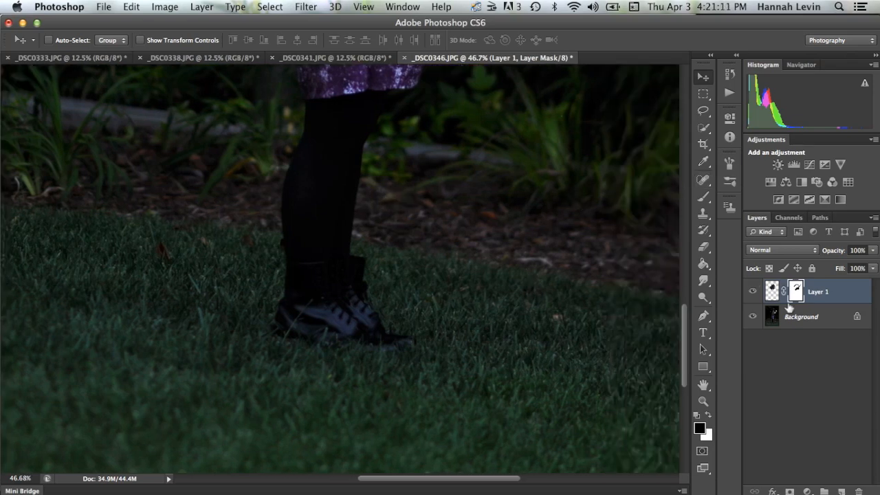
mouse_move(815, 319)
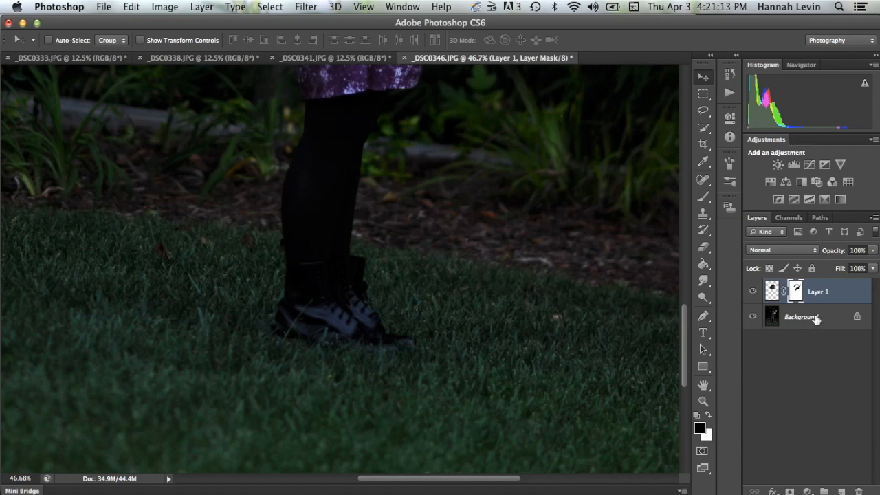
left_click(802, 316)
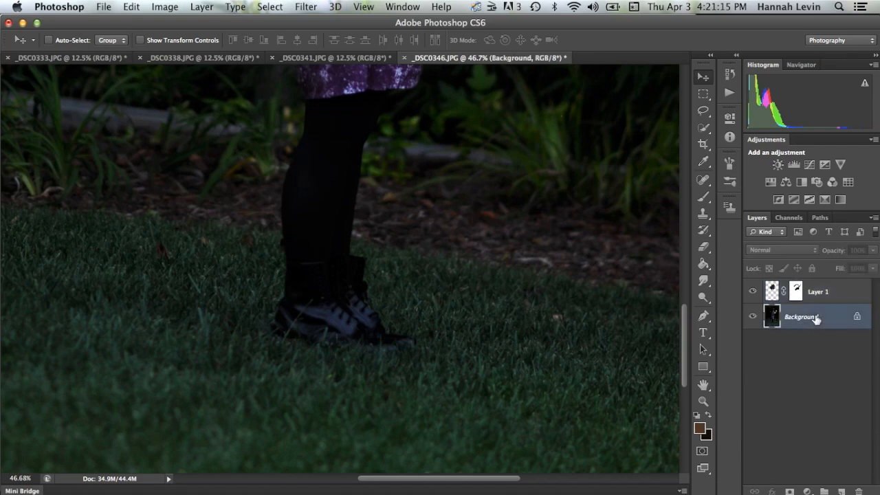
right_click(801, 317)
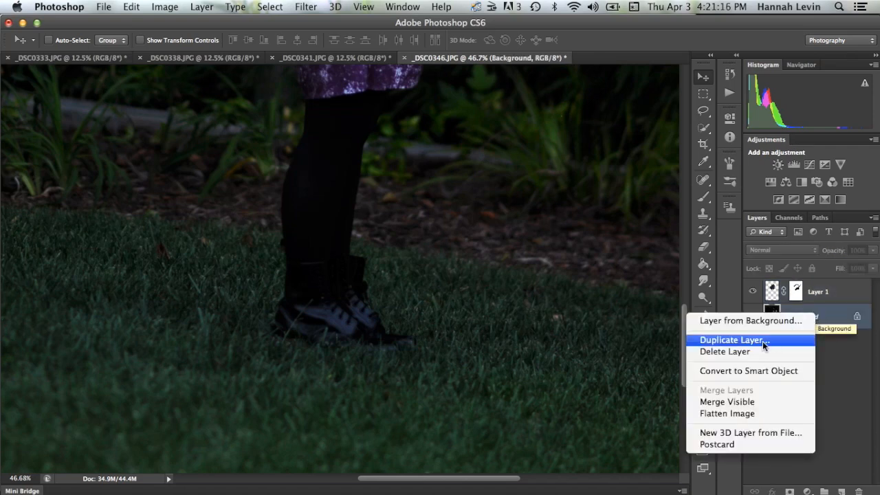
left_click(731, 340)
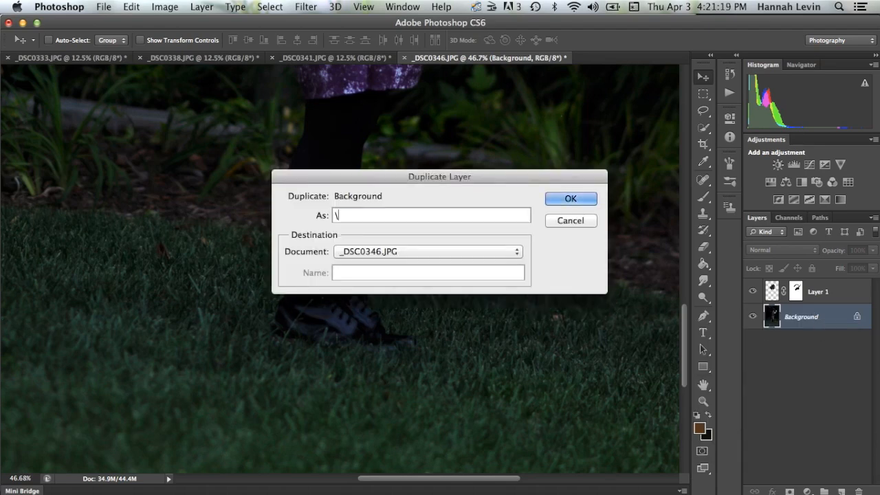
key("Backspace")
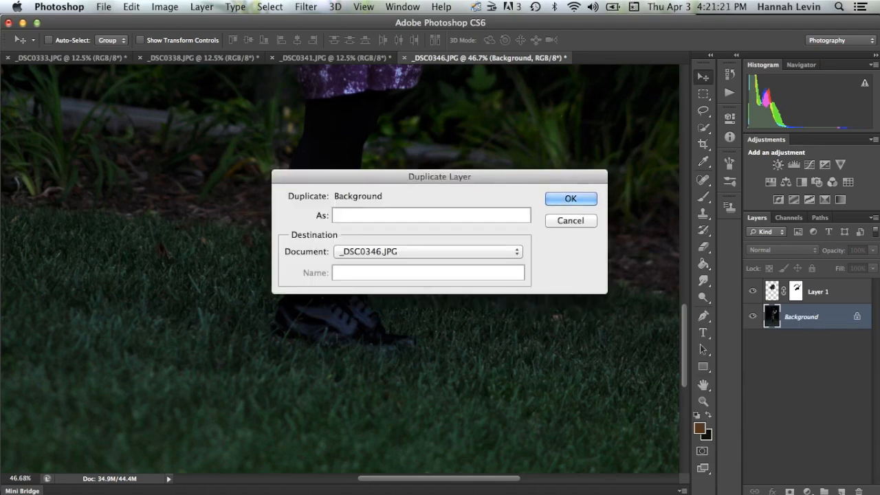
type("Feet Clon")
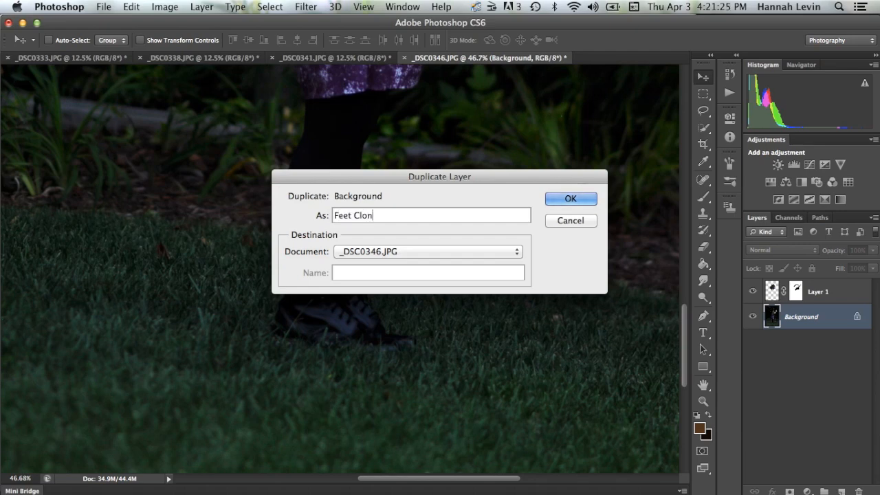
left_click(570, 198)
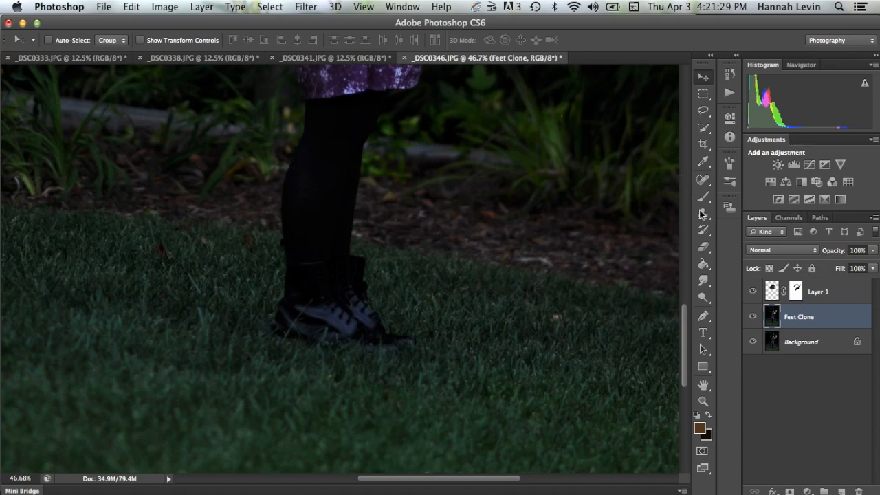
Clone-stamp foliage over the lower legs and grass over both boots until no dark trace remains.
left_click(703, 215)
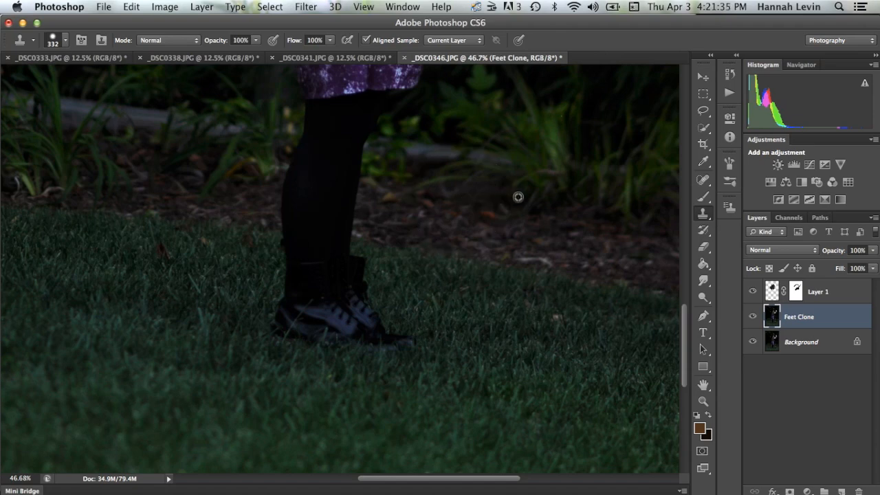
mouse_move(618, 196)
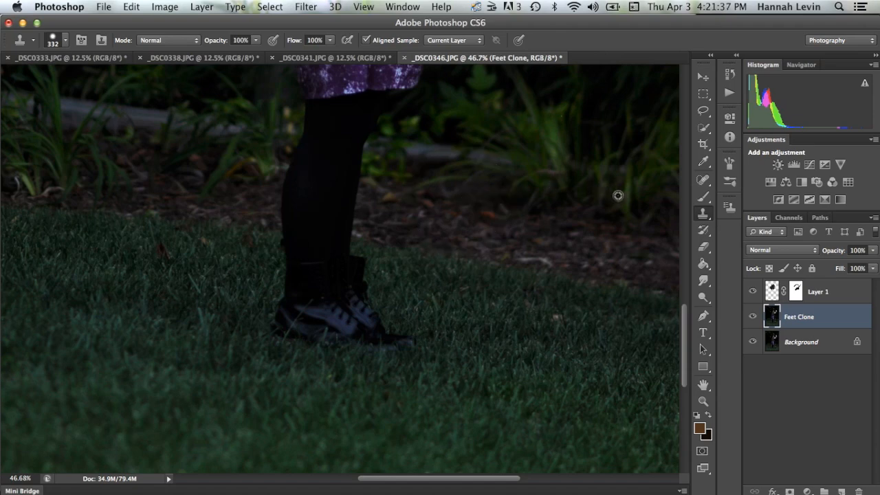
mouse_move(530, 197)
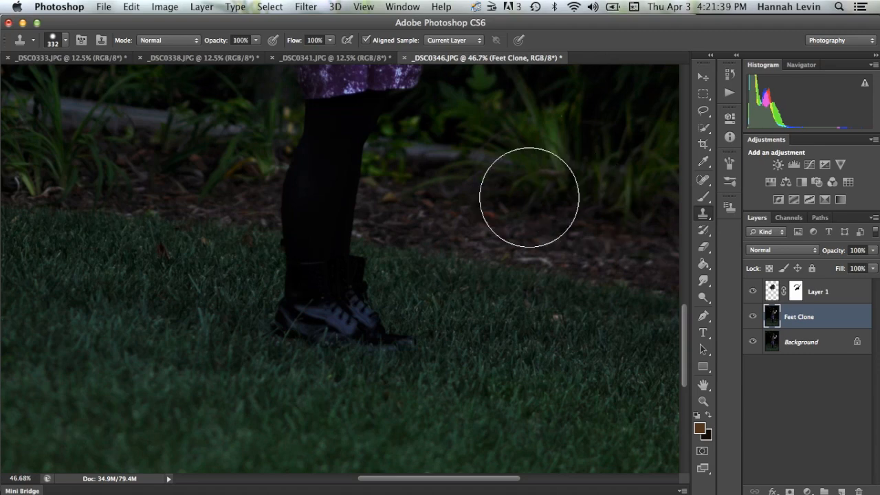
left_click_drag(530, 198, 376, 198)
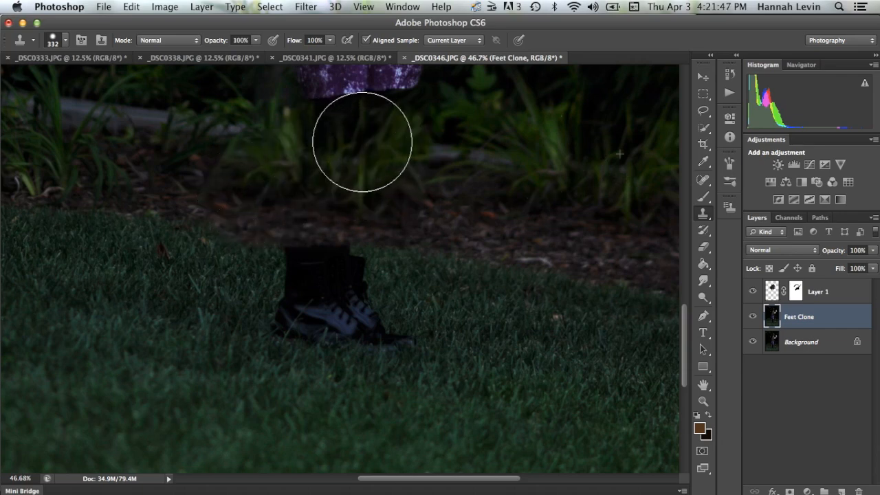
mouse_move(543, 292)
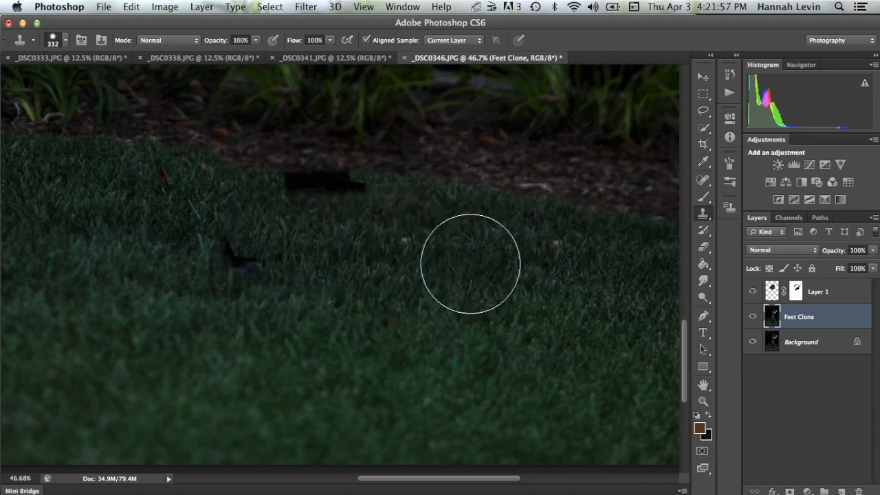
left_click_drag(471, 263, 245, 253)
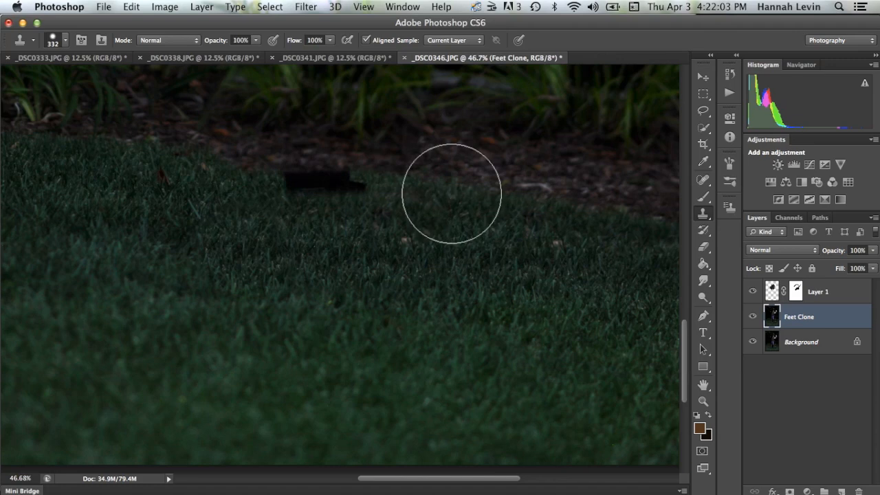
left_click_drag(452, 192, 355, 183)
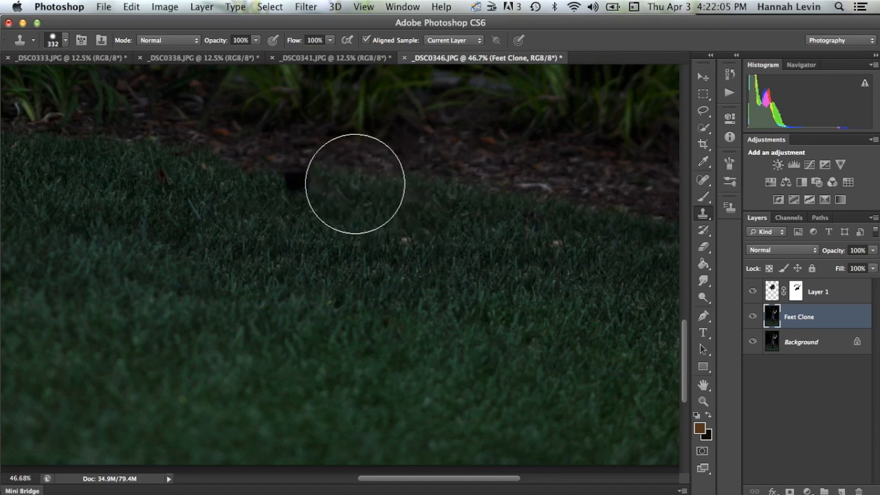
left_click_drag(355, 183, 392, 227)
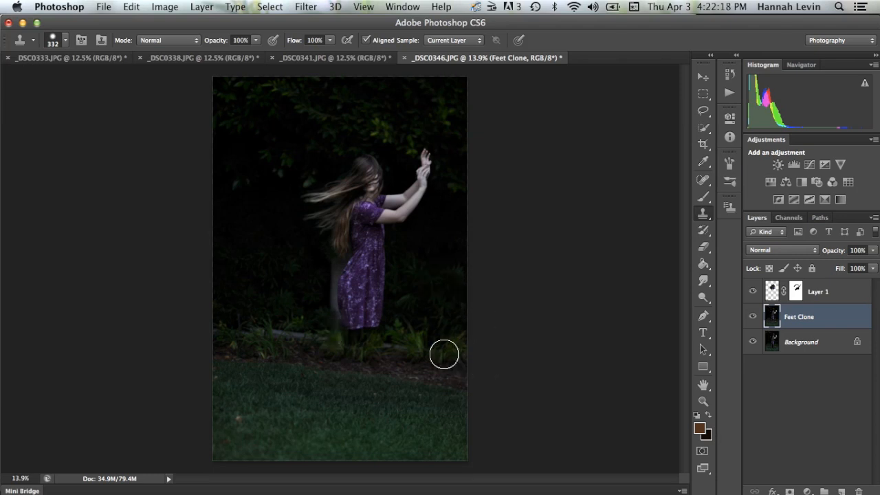
mouse_move(638, 122)
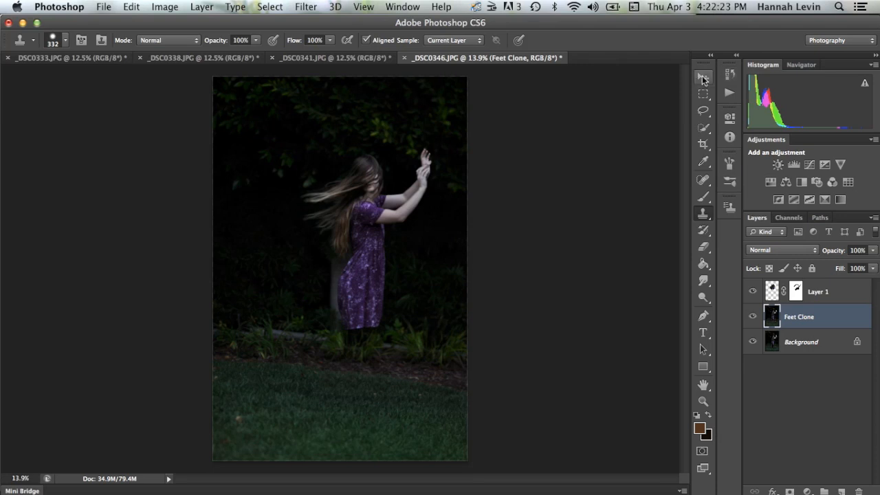
Lasso and copy the kicked-back leg and skirt in _DSC0341, then return to the composite.
left_click(703, 76)
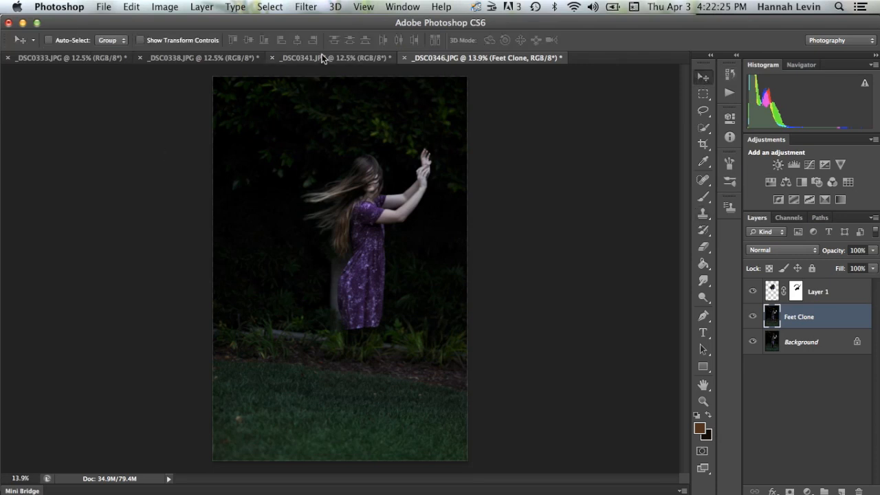
left_click(330, 57)
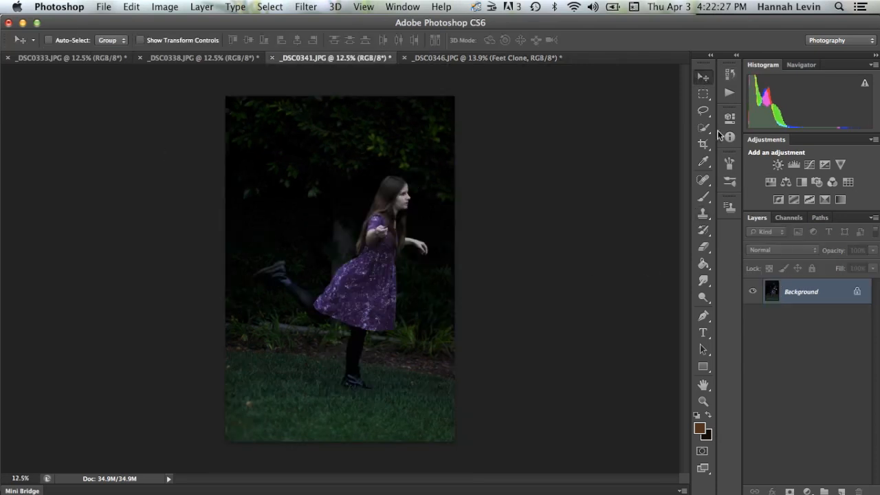
left_click(703, 111)
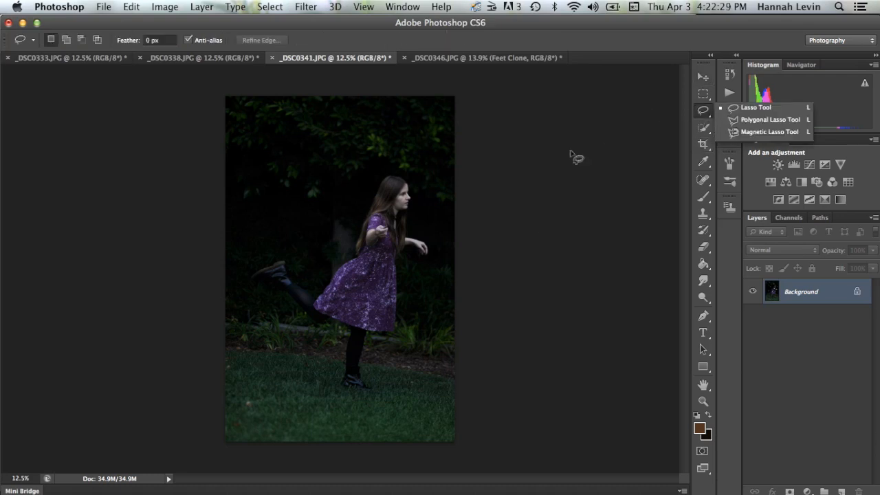
mouse_move(330, 275)
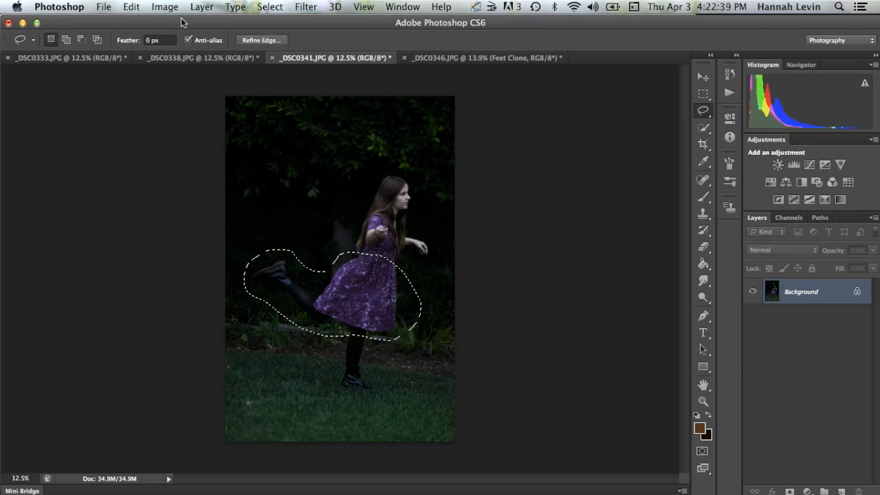
left_click(131, 7)
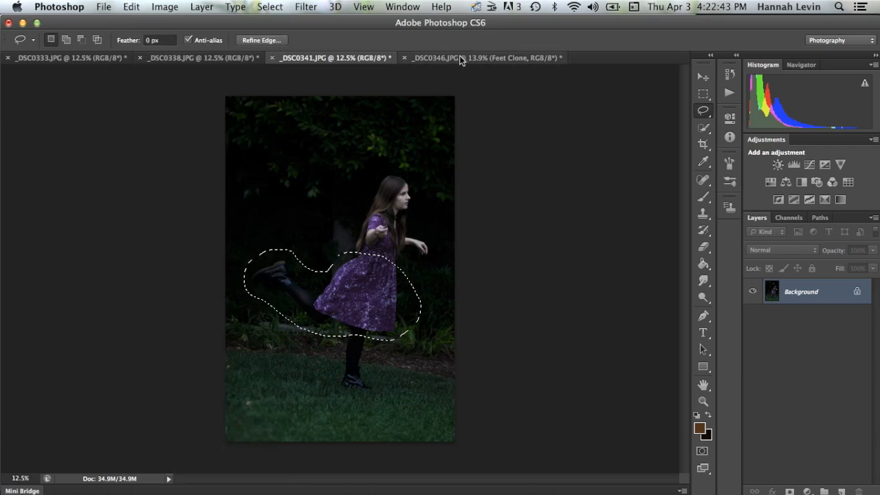
left_click(131, 6)
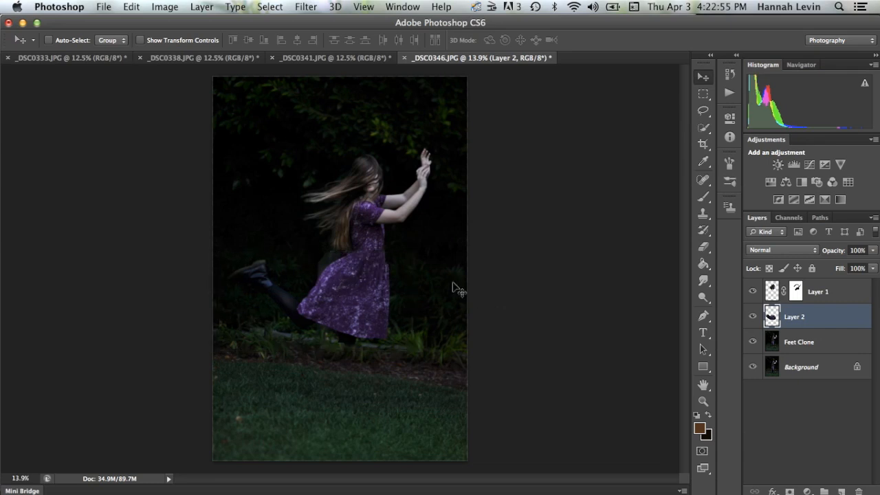
Position the pasted leg under the skirt, masking away its surrounding background.
left_click_drag(454, 289, 388, 299)
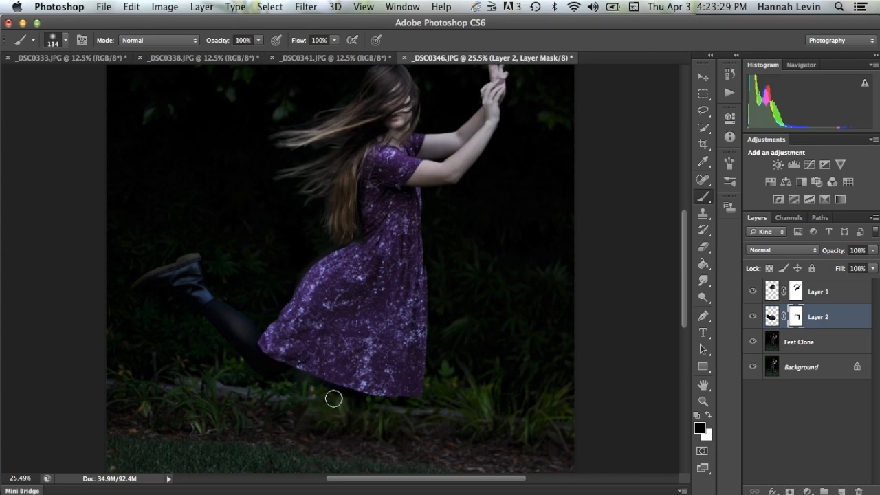
mouse_move(371, 413)
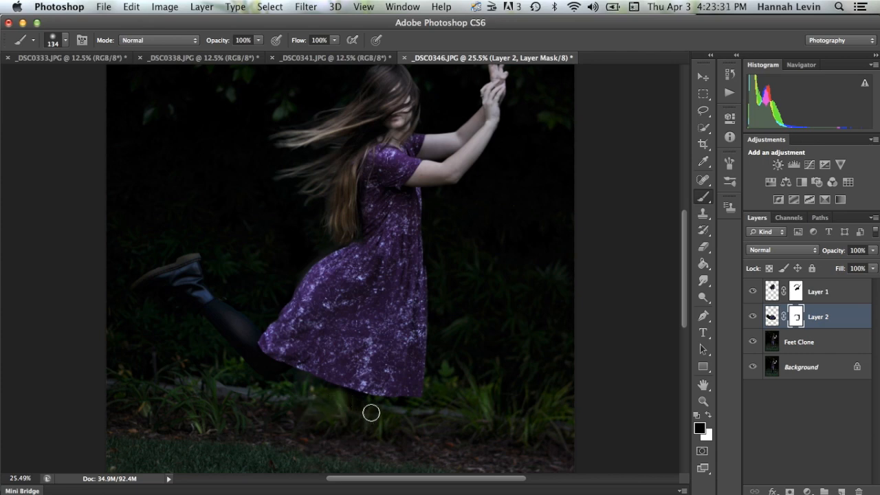
left_click_drag(371, 412, 180, 351)
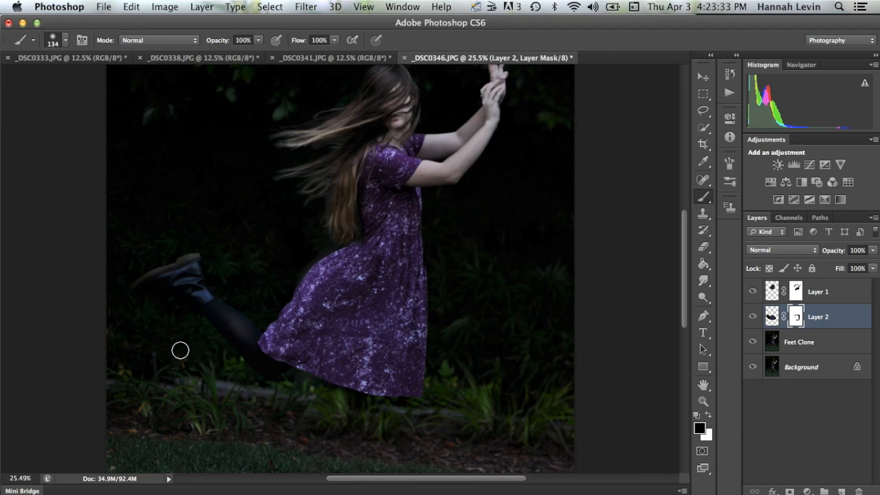
mouse_move(262, 287)
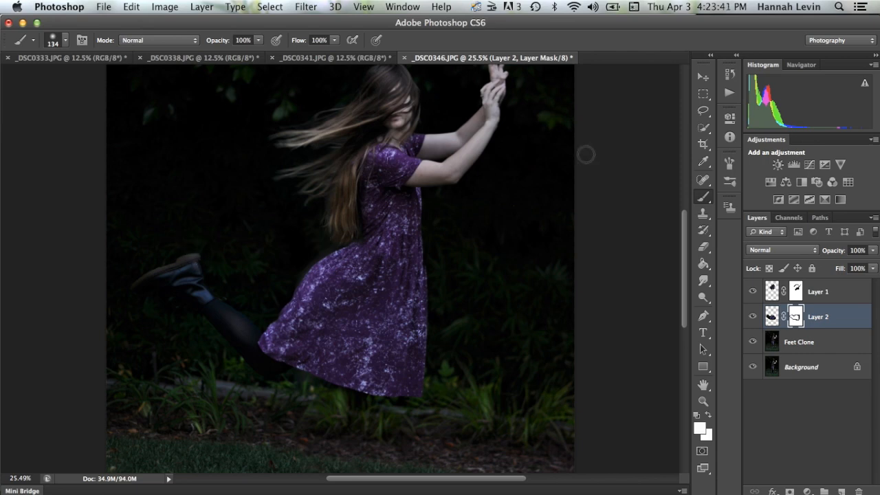
left_click(702, 75)
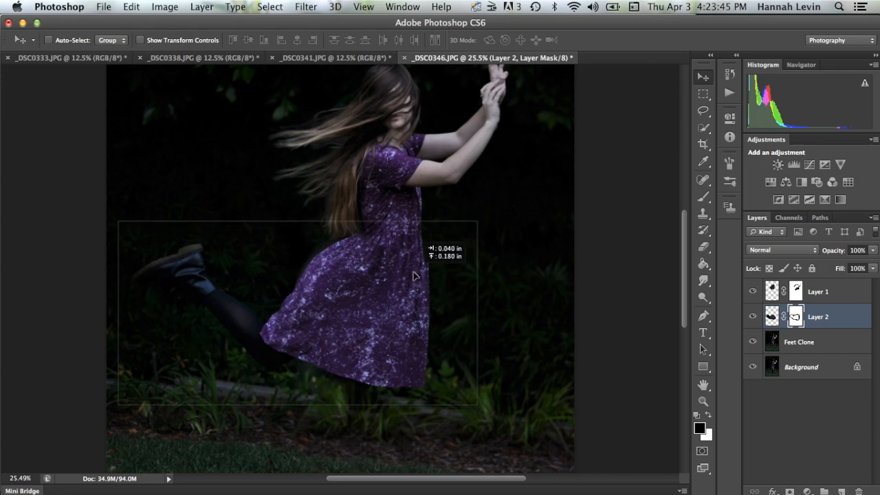
left_click_drag(412, 275, 412, 261)
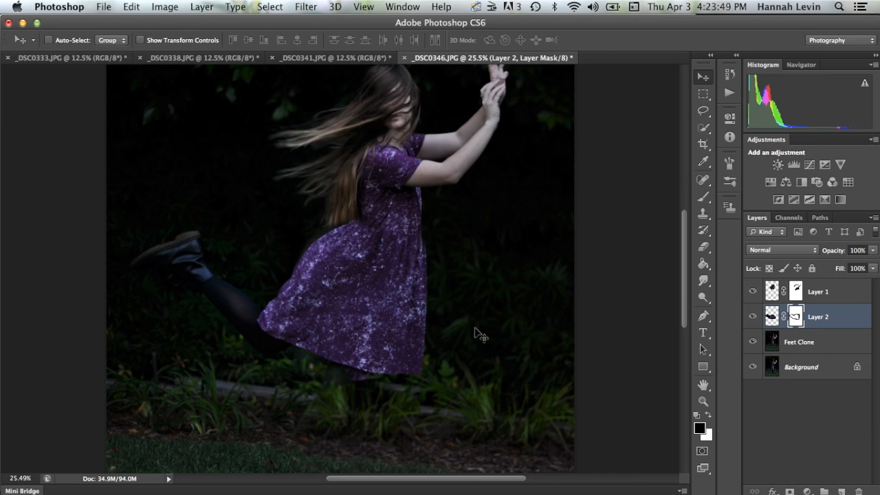
left_click_drag(478, 335, 399, 288)
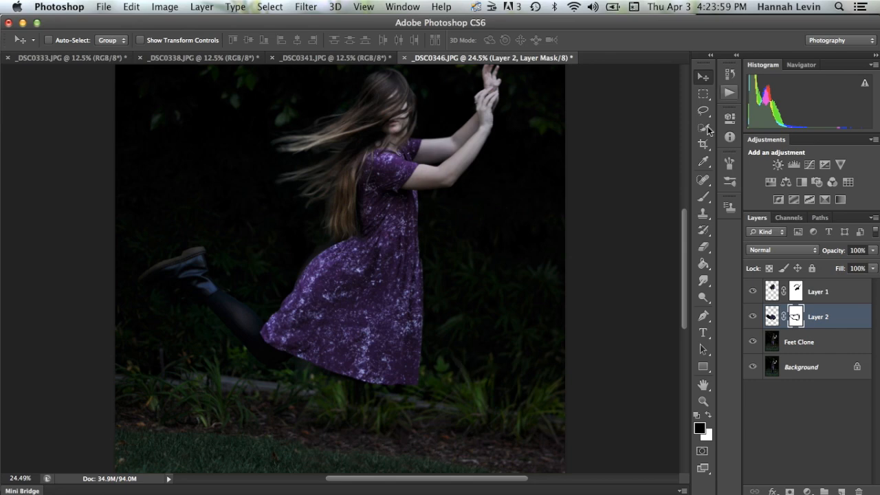
Lasso and copy the bent leg from _DSC0338, then paste it into _DSC0346.
left_click(199, 57)
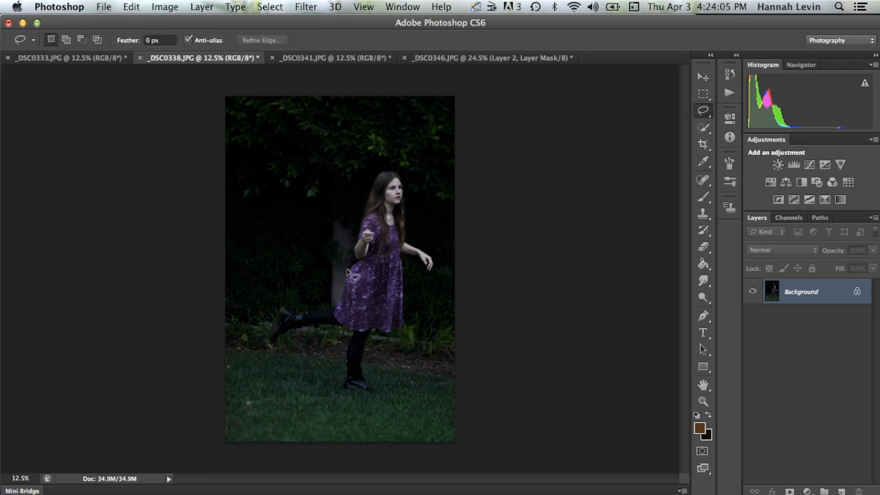
mouse_move(376, 267)
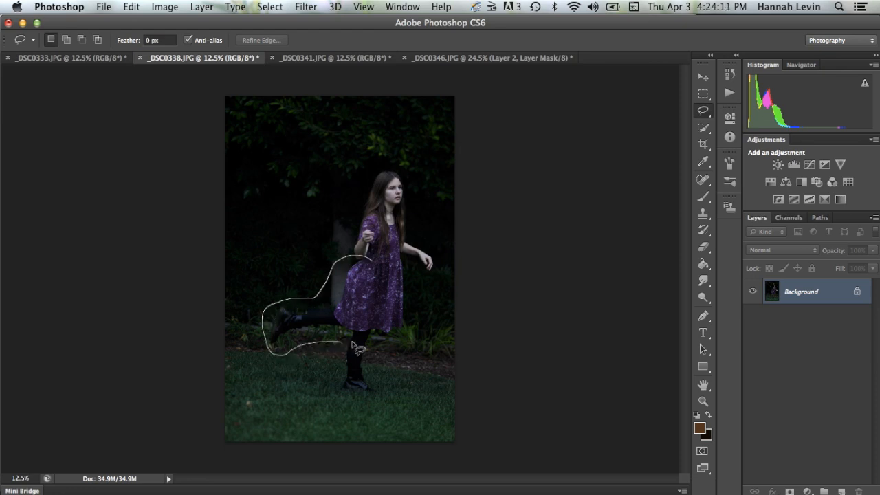
left_click(358, 347)
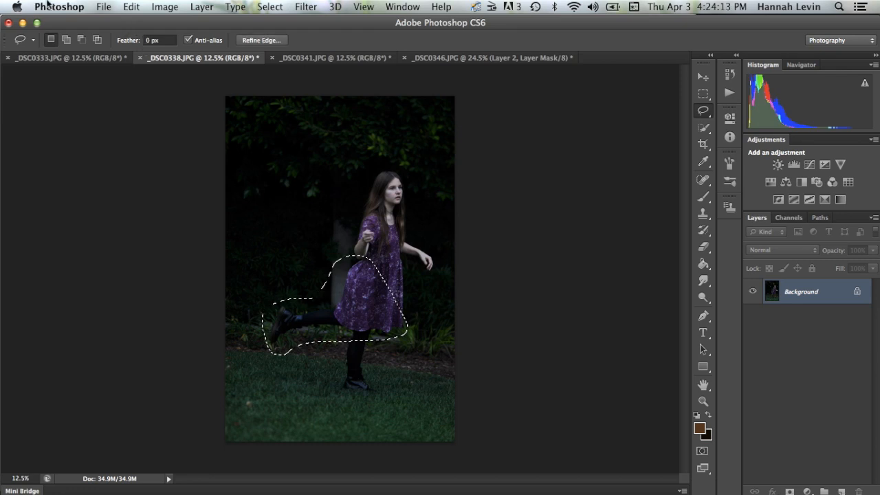
left_click(131, 7)
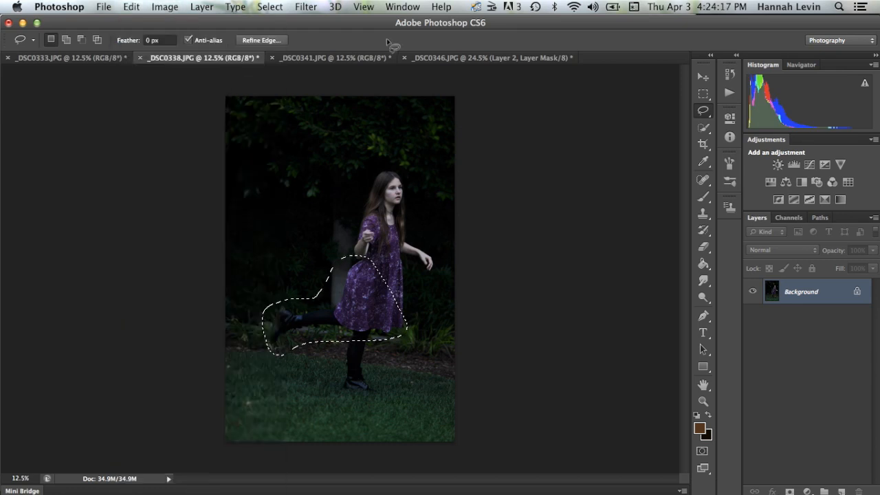
left_click(488, 57)
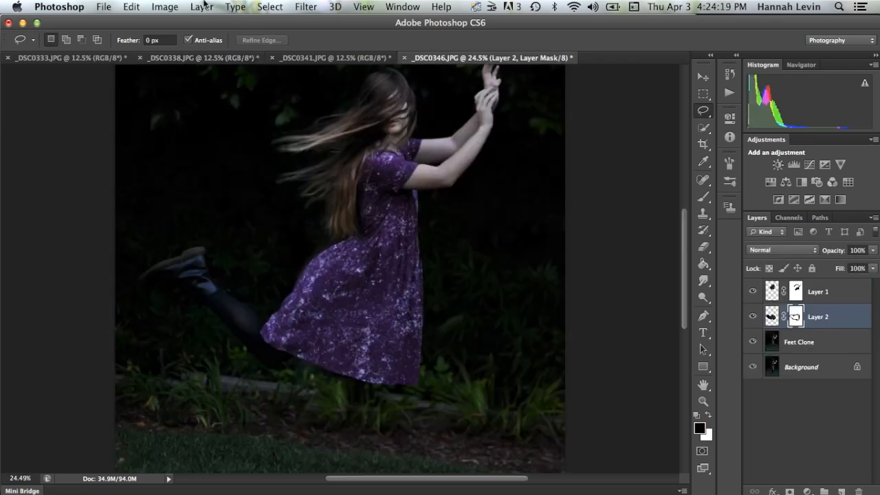
left_click(131, 6)
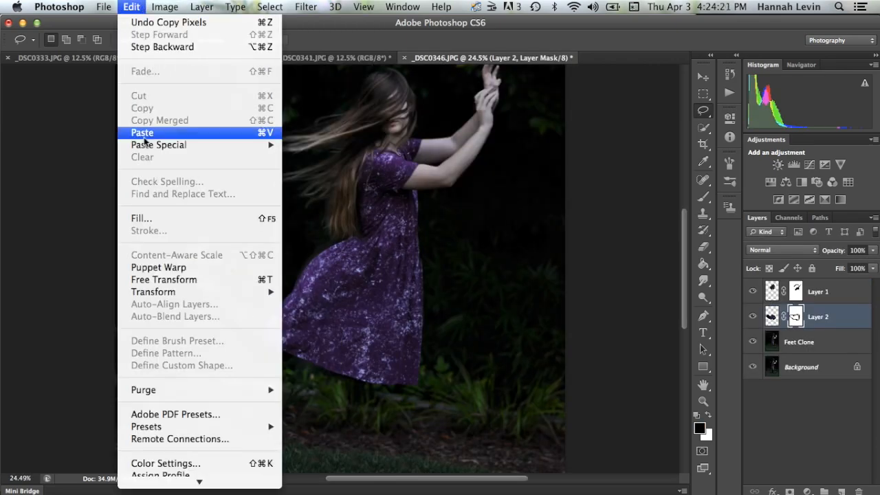
left_click(142, 132)
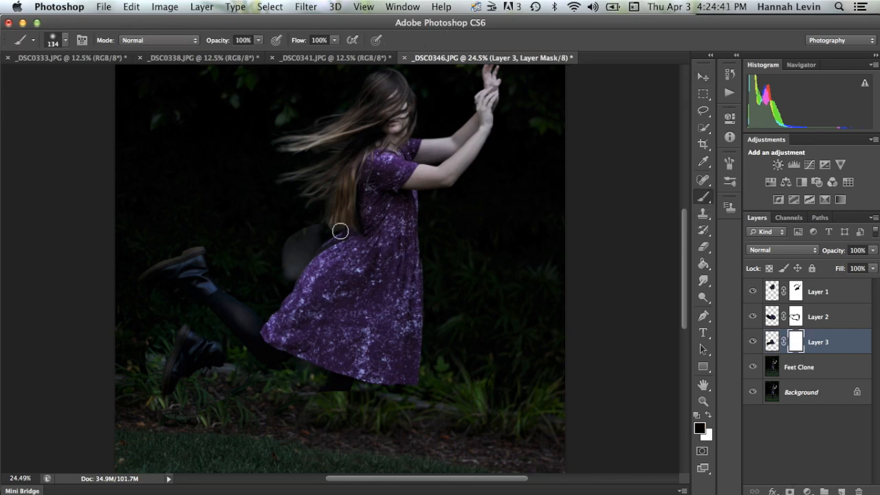
Mask out the second leg's pasted background, then refine Layer 2's mask near the lower leg.
left_click_drag(340, 231, 312, 256)
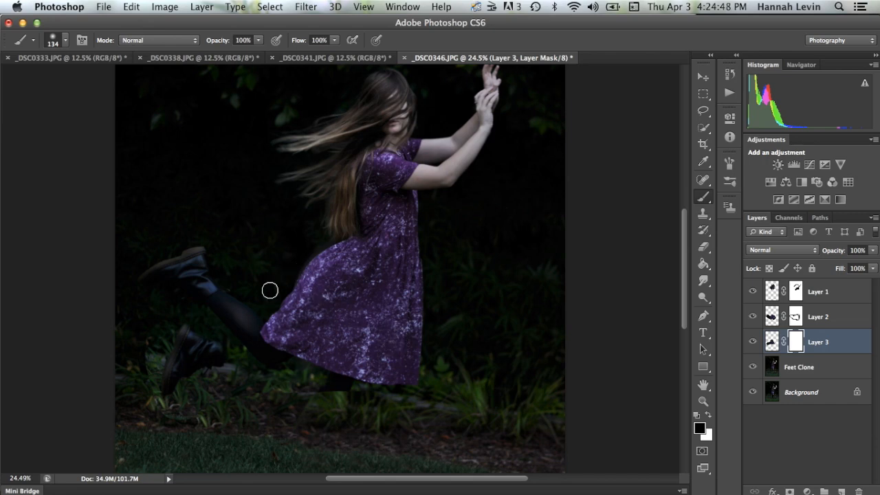
mouse_move(142, 336)
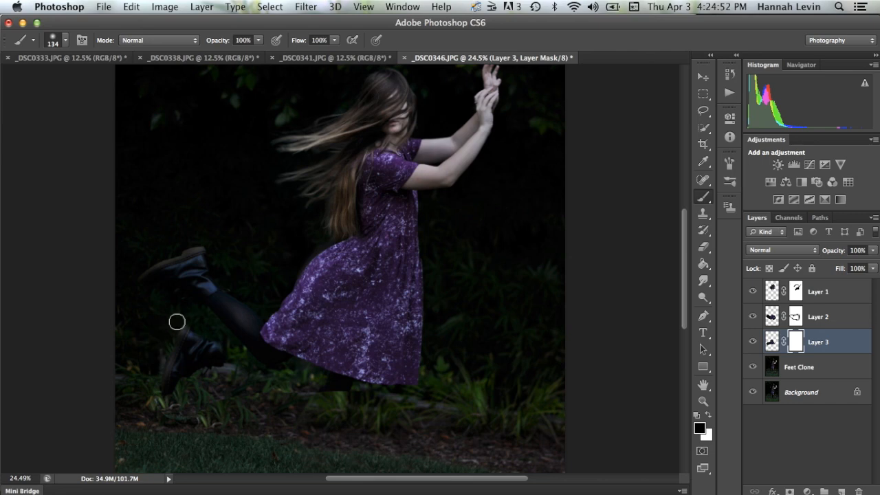
mouse_move(242, 374)
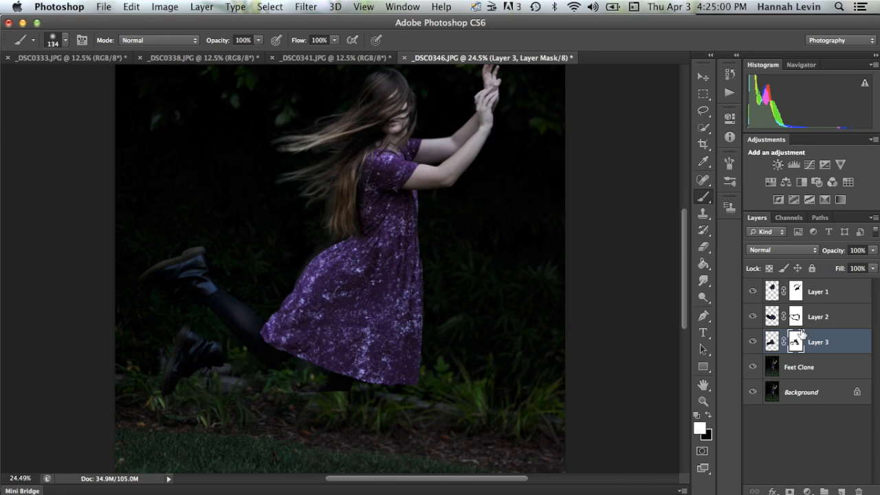
left_click(818, 316)
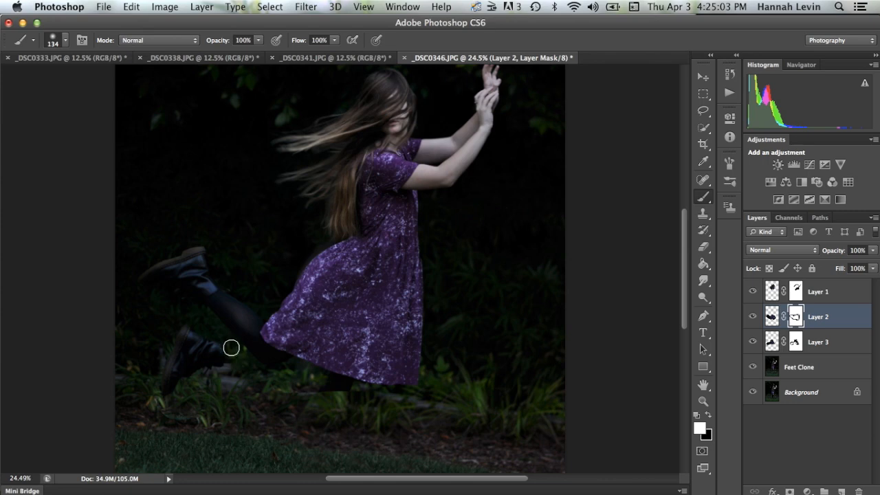
mouse_move(219, 338)
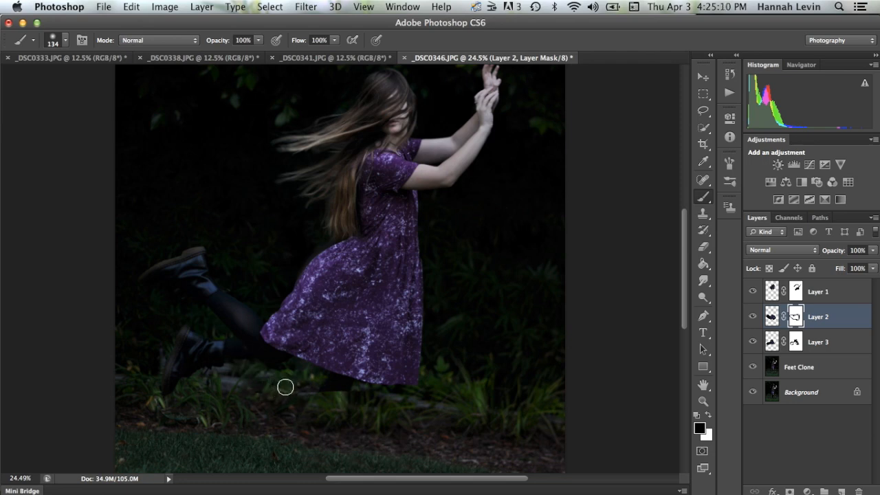
left_click(817, 342)
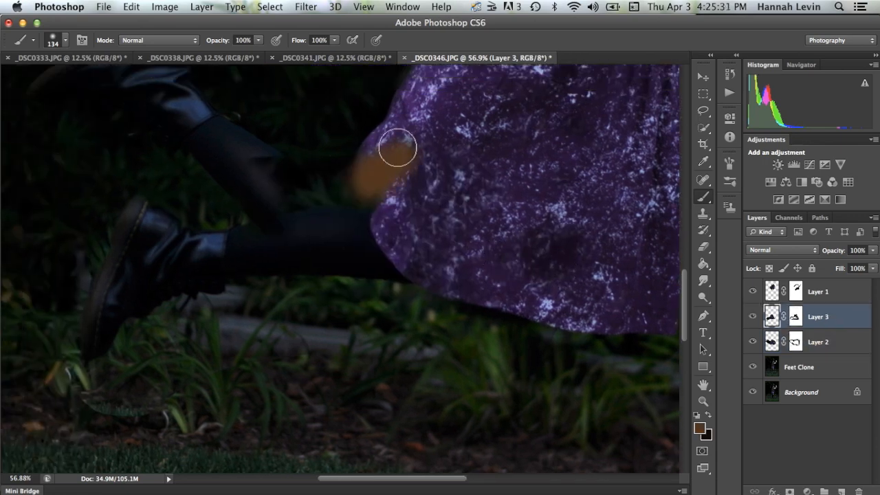
Paint Layer 3's mask along the skirt hem so the thigh blends under the skirt.
left_click(130, 6)
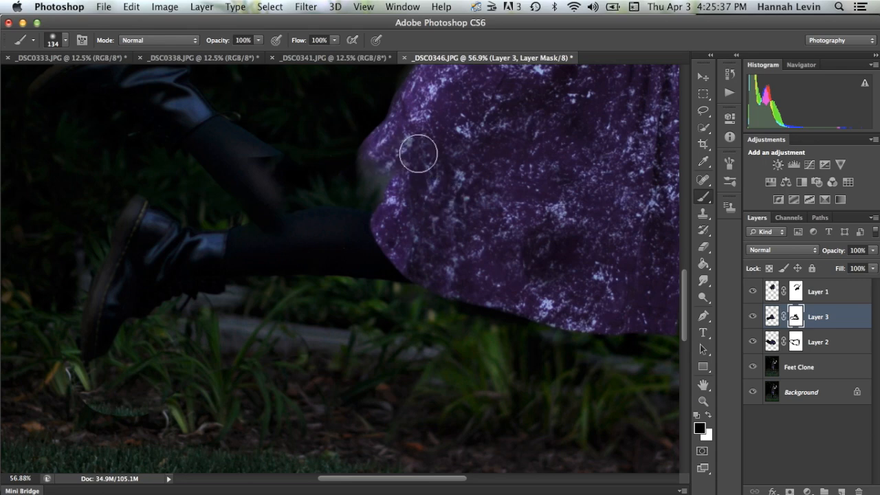
left_click_drag(418, 153, 274, 172)
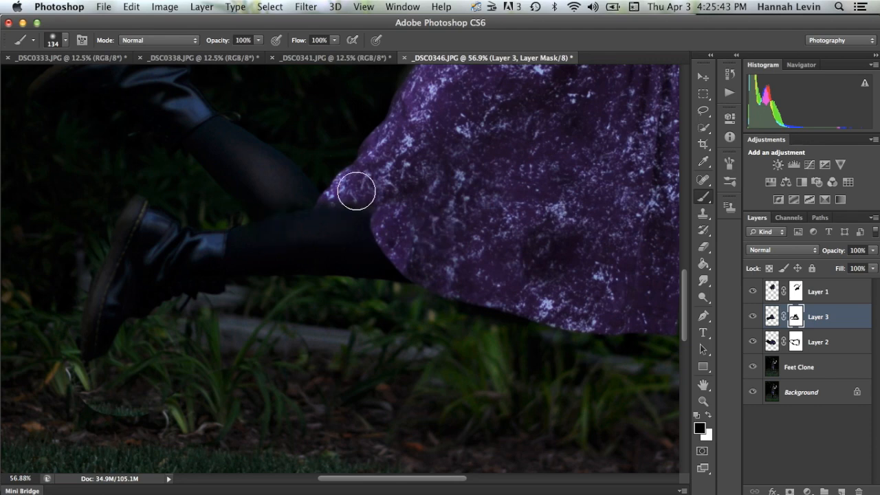
mouse_move(192, 197)
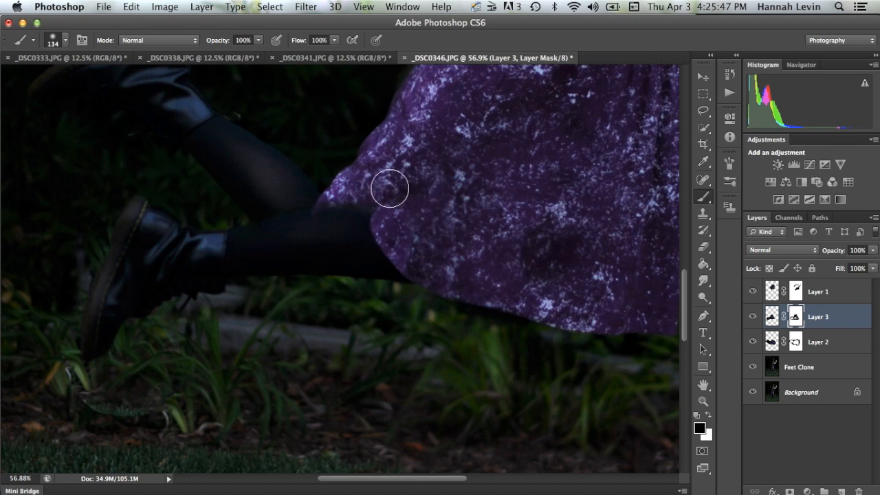
left_click_drag(389, 188, 354, 227)
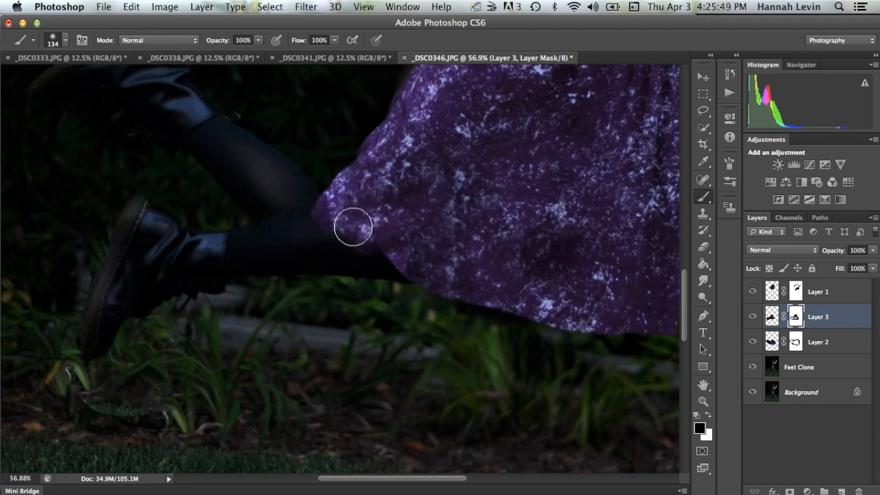
left_click_drag(354, 227, 470, 269)
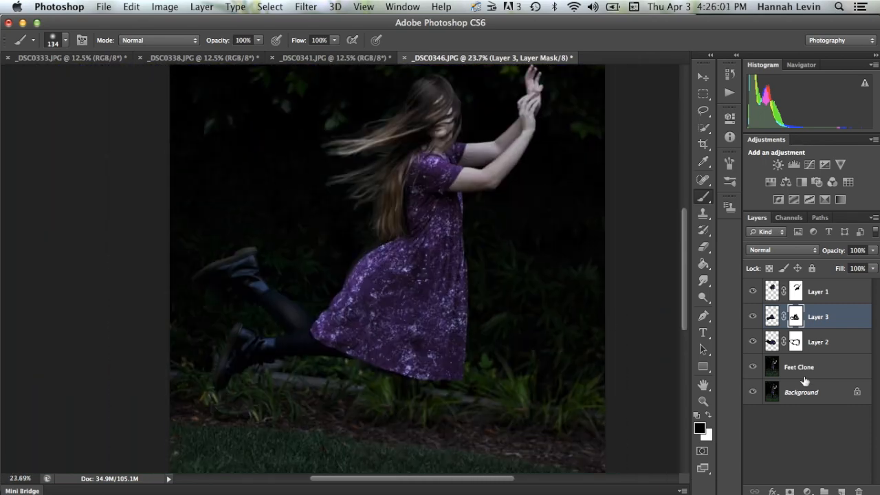
Move Layer 3 beneath Layer 2 in the Layers panel.
left_click_drag(818, 317, 819, 343)
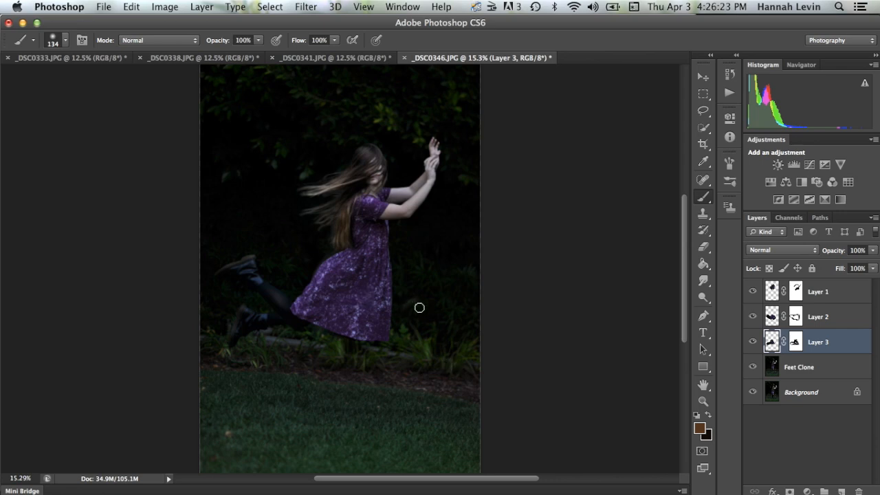
mouse_move(480, 146)
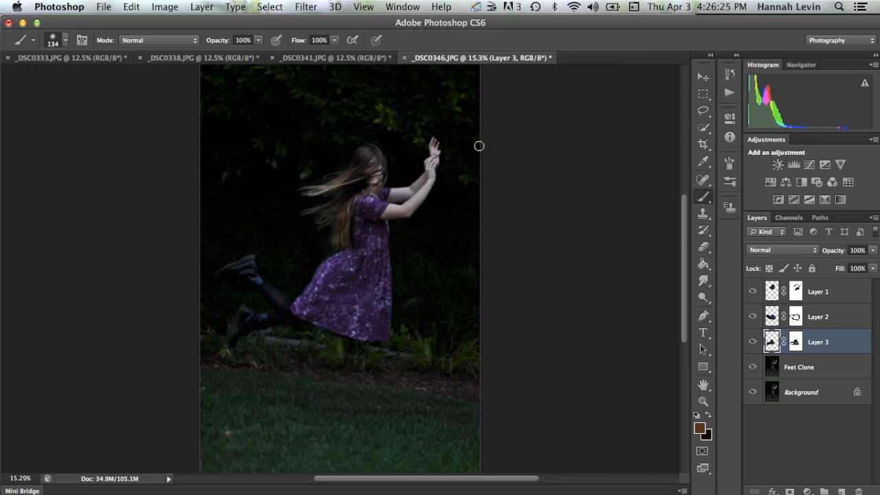